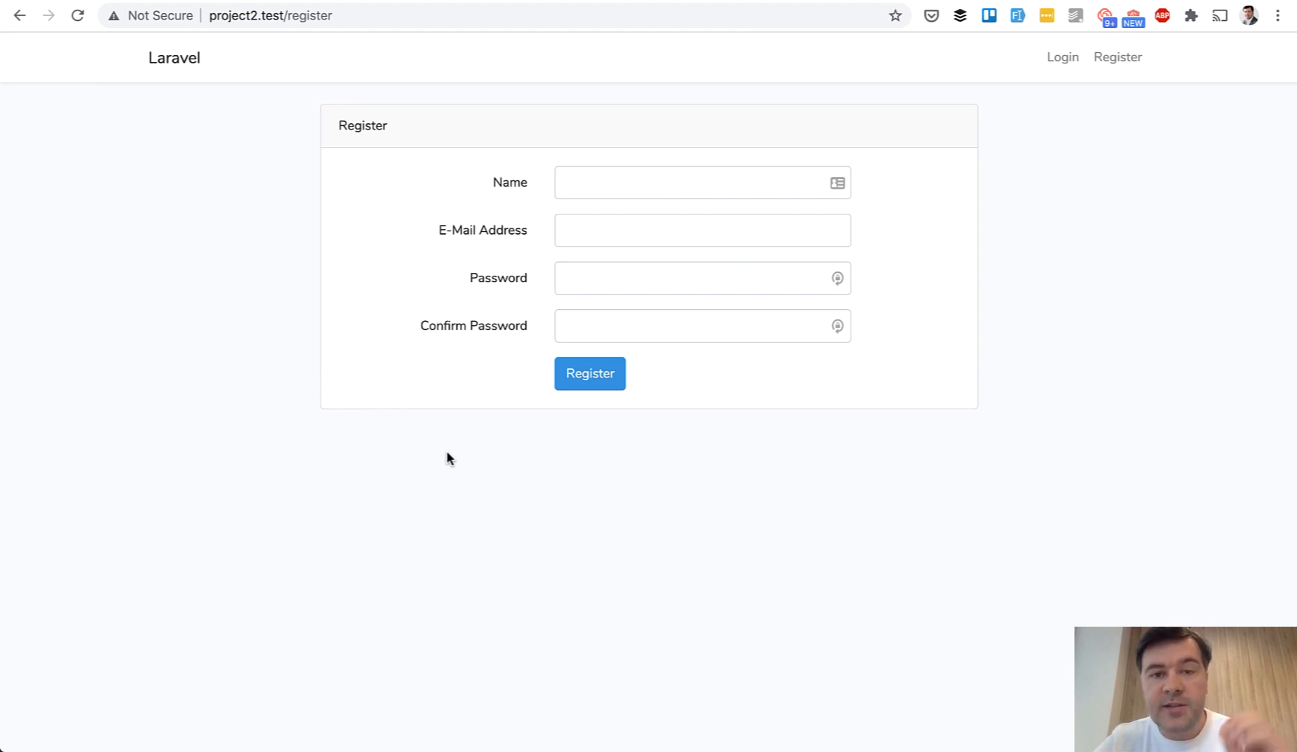
mouse_move(330, 515)
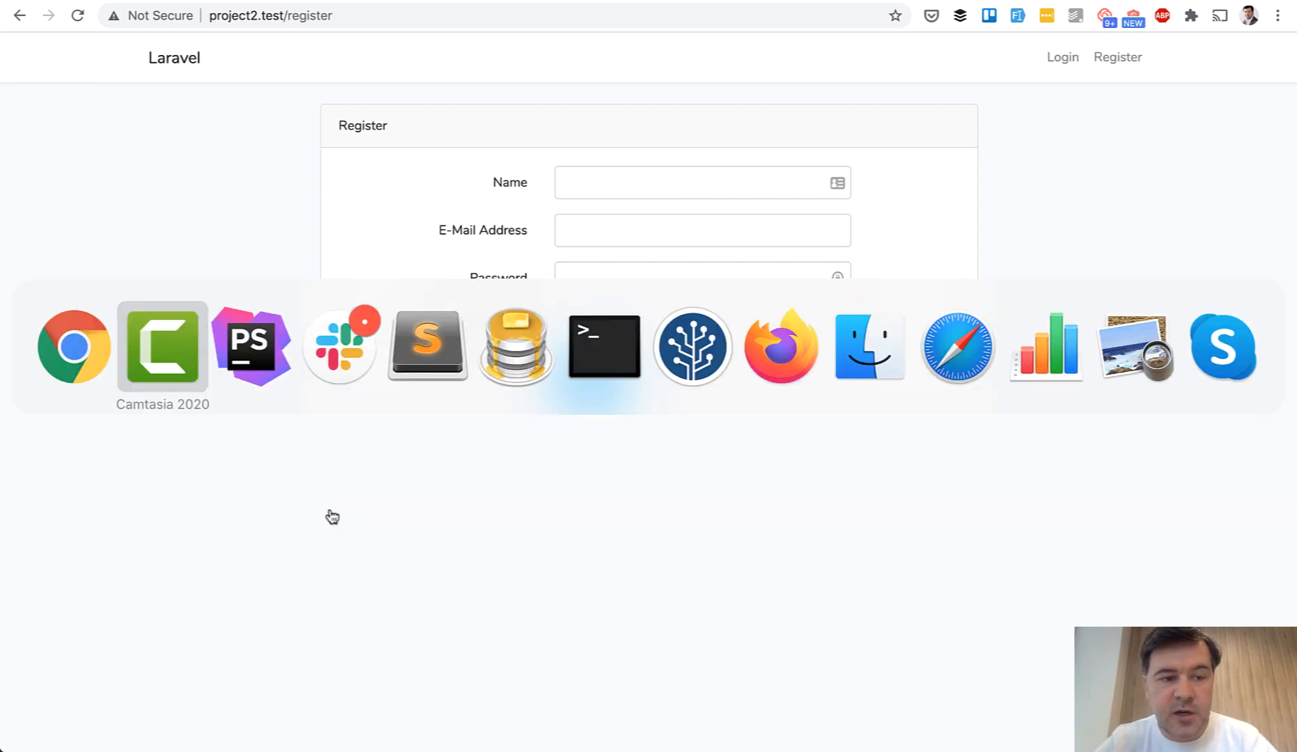
Generate the add_username_to_users_table migration with php artisan make:migration in the Terminal
left_click(250, 346)
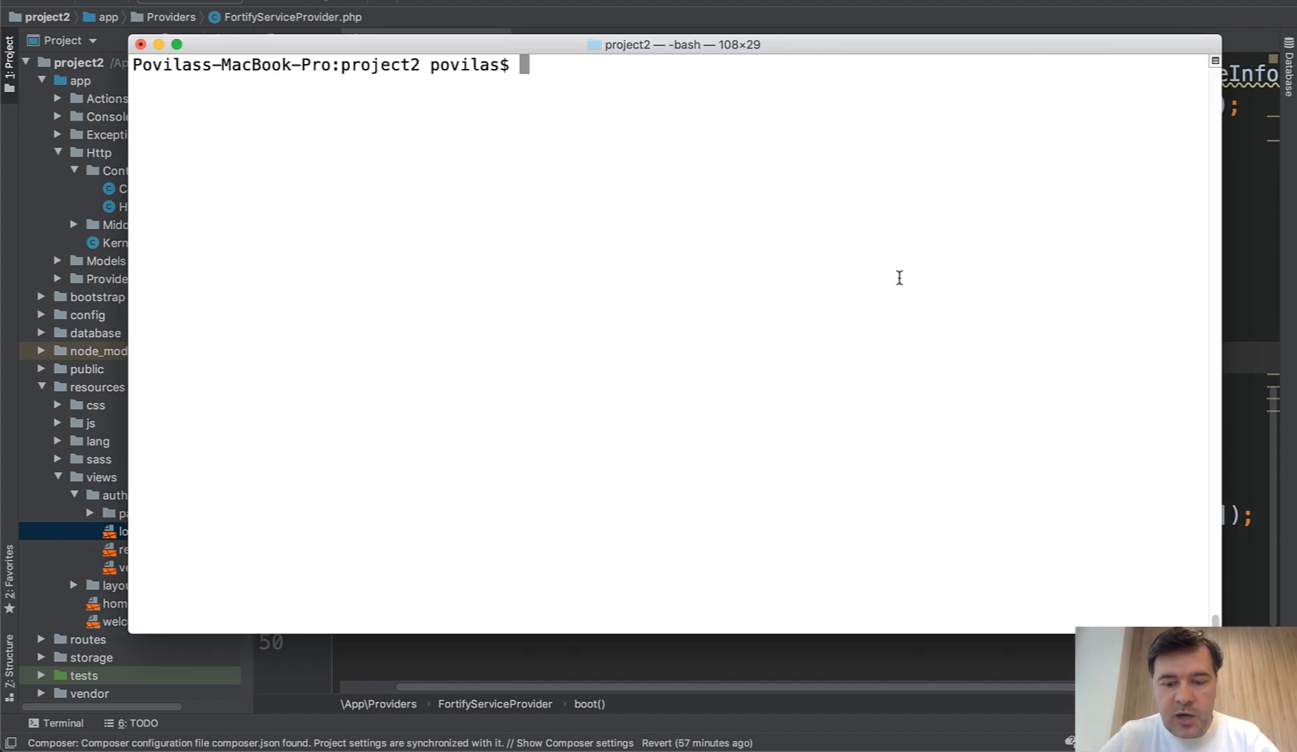
type("php artisan make")
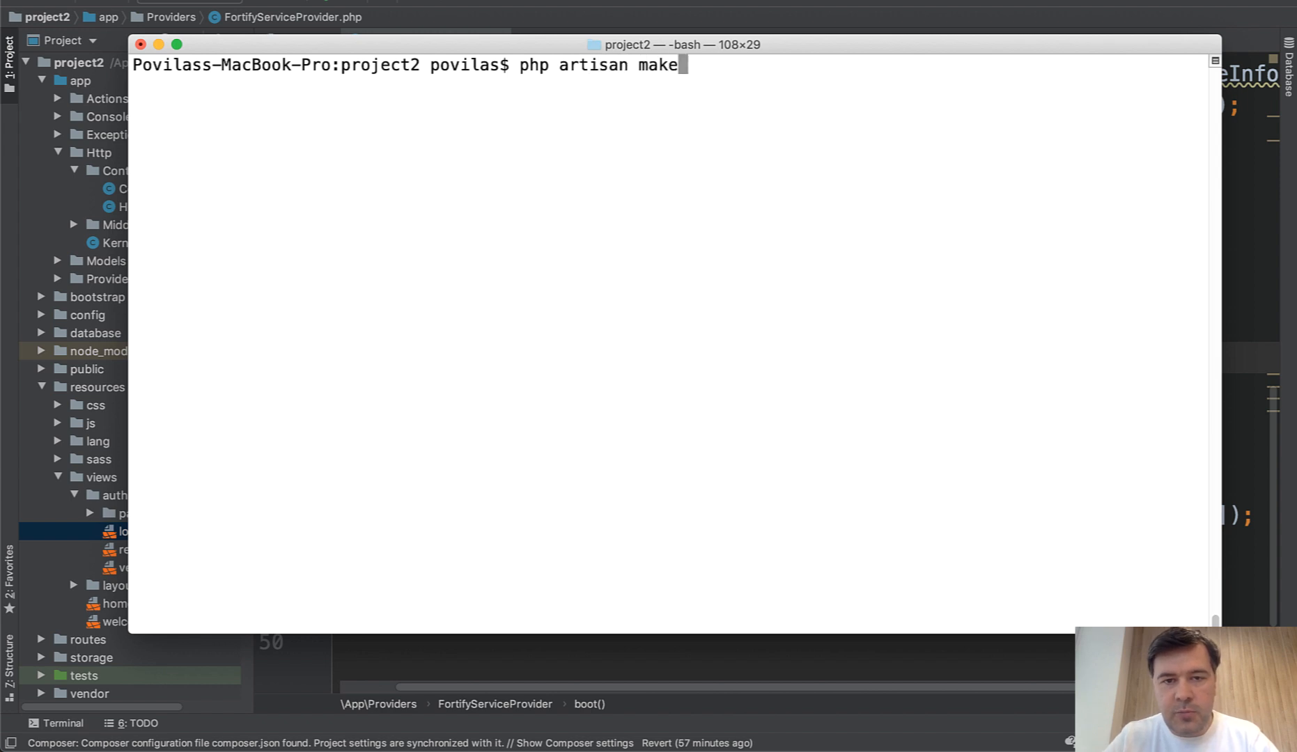
type(":migration add_use")
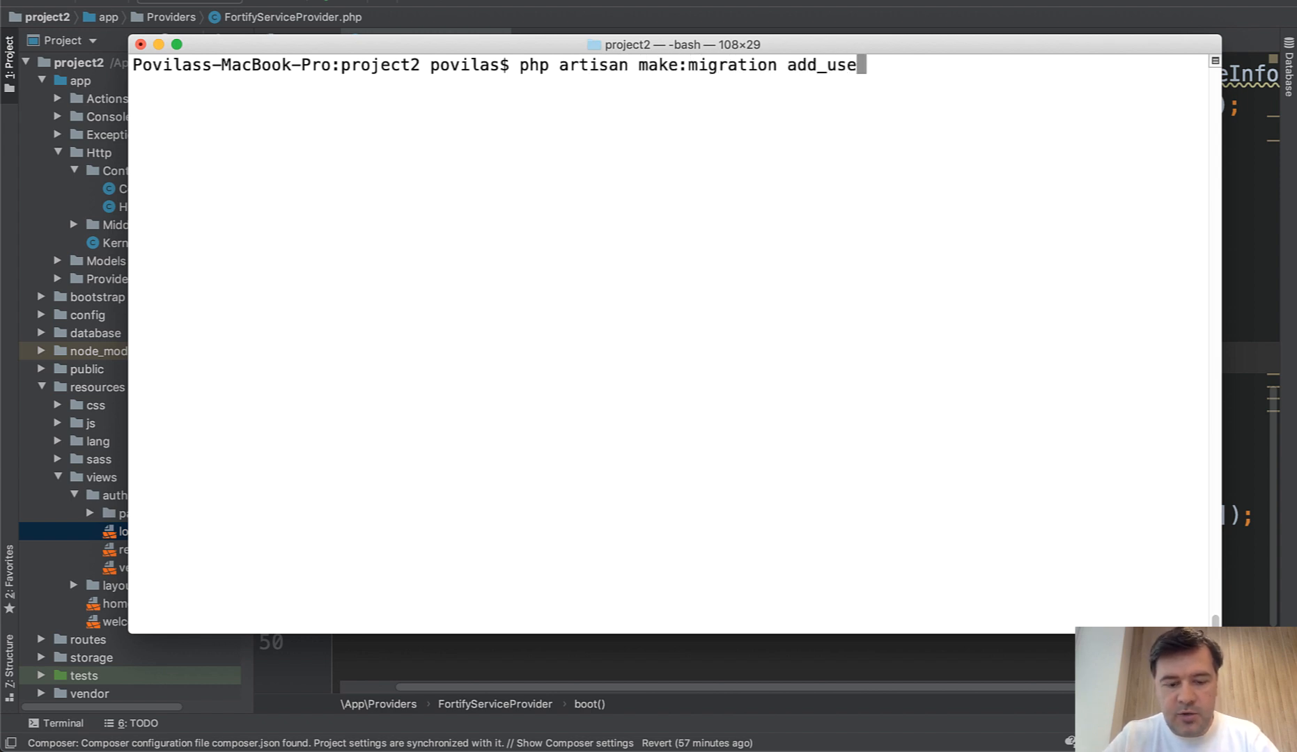
type("rname_")
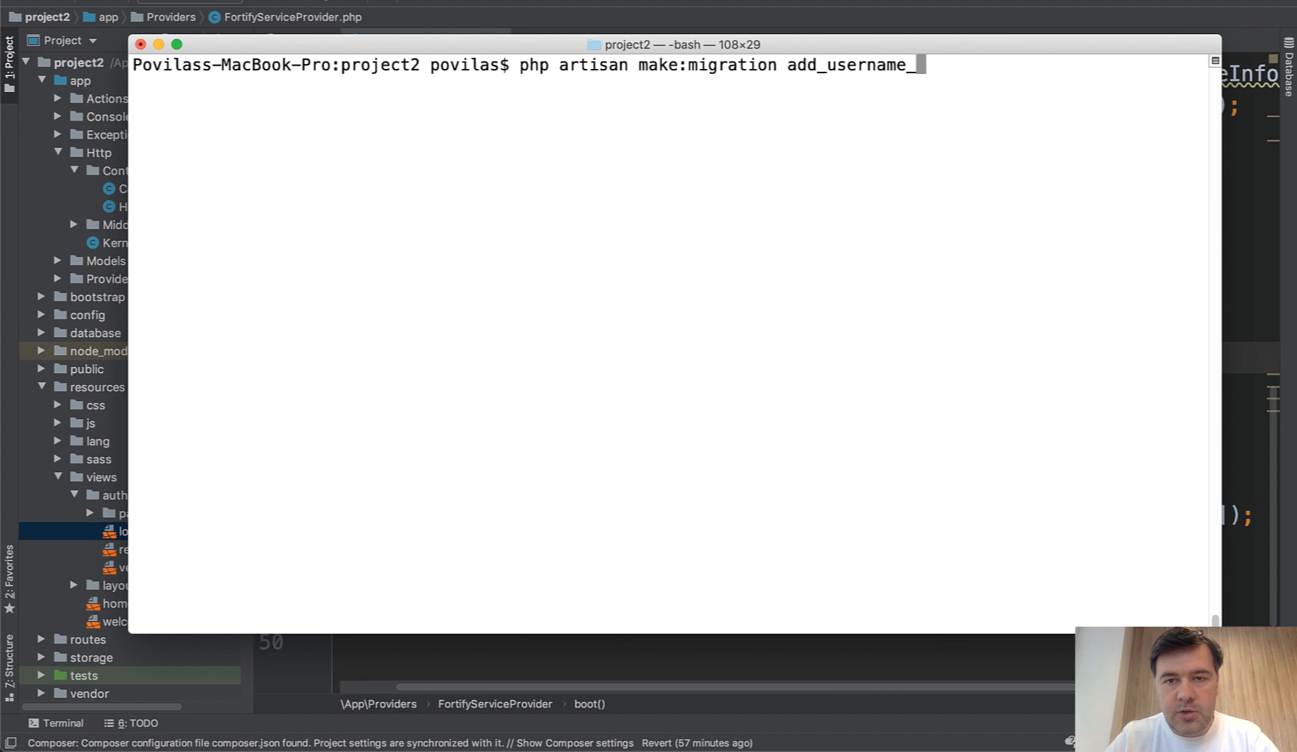
type("to_users_table")
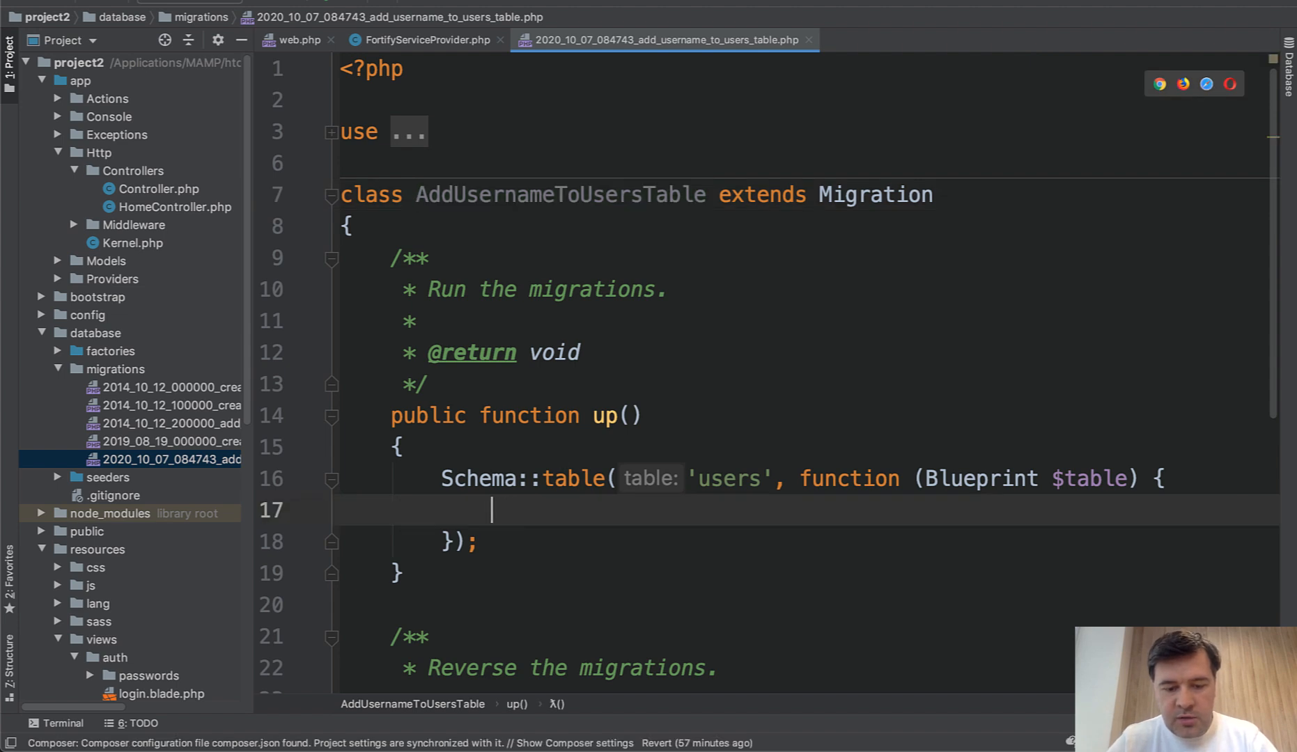
Add $table->string('username'); to the migration's users schema block
type("$table->string")
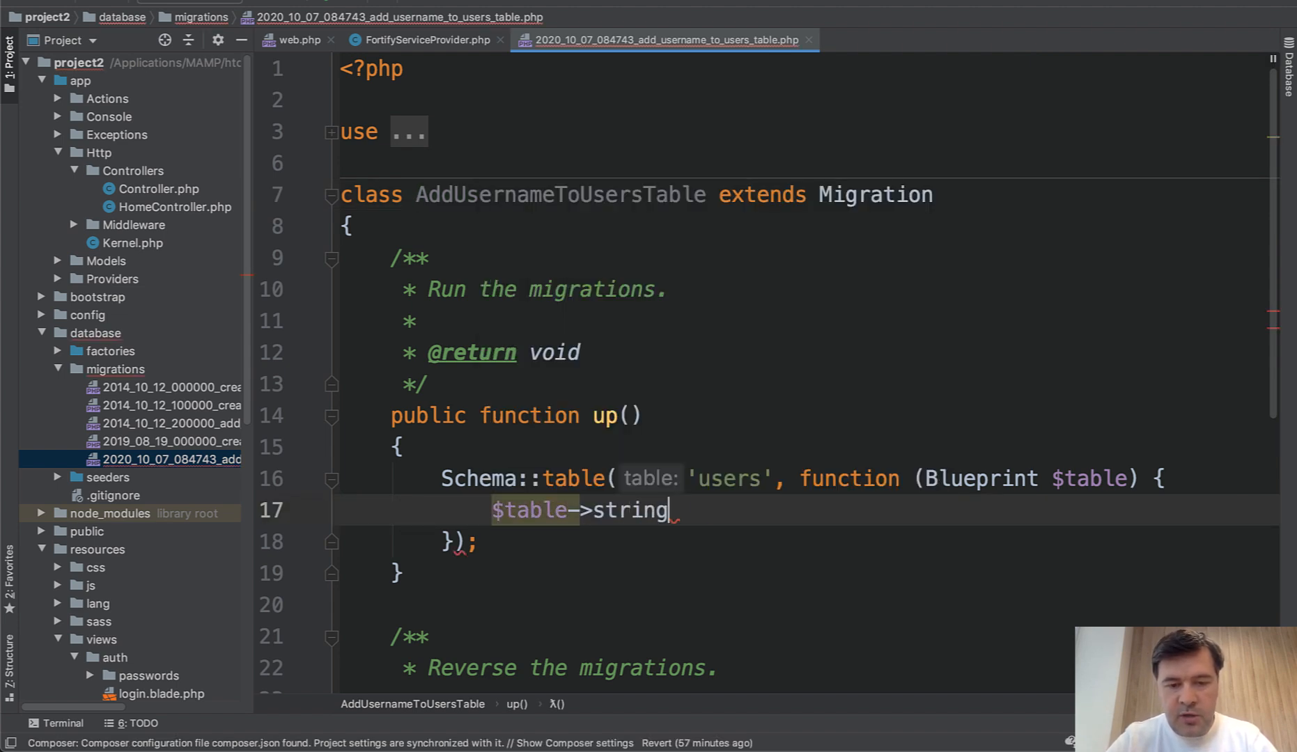
type("('username')")
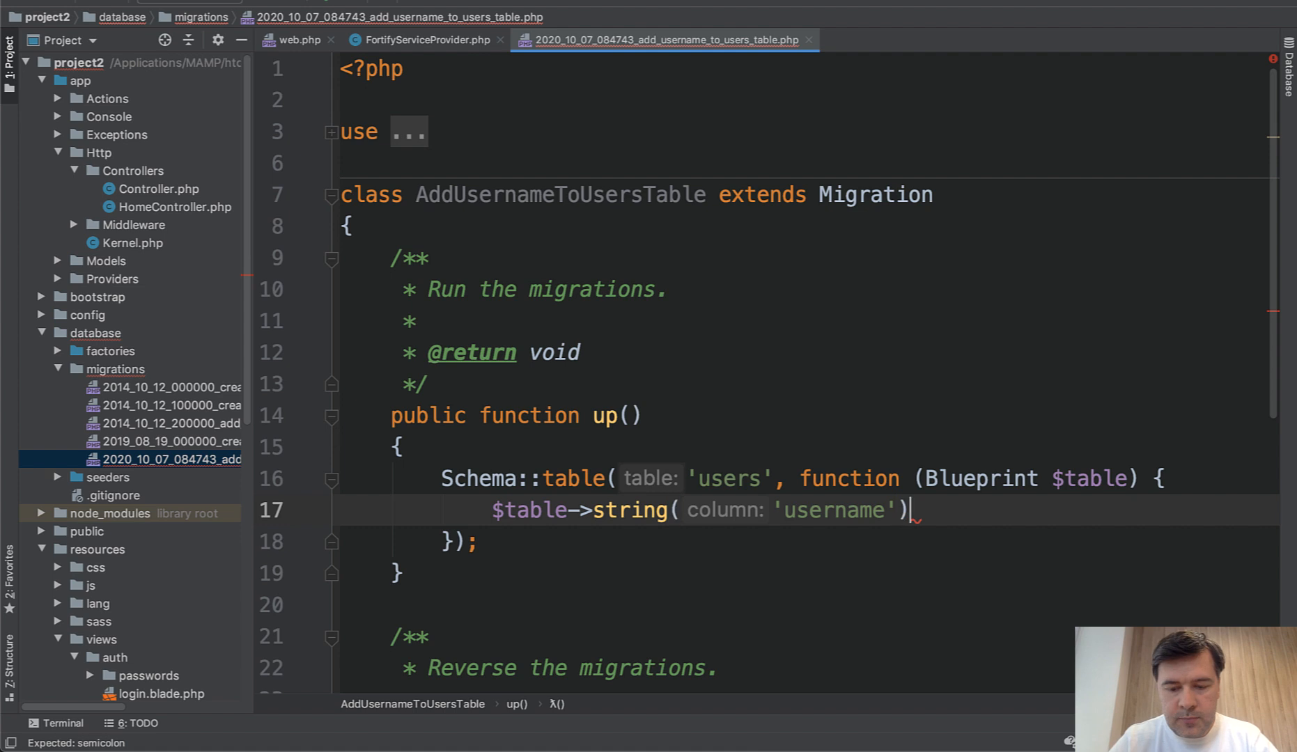
type(";")
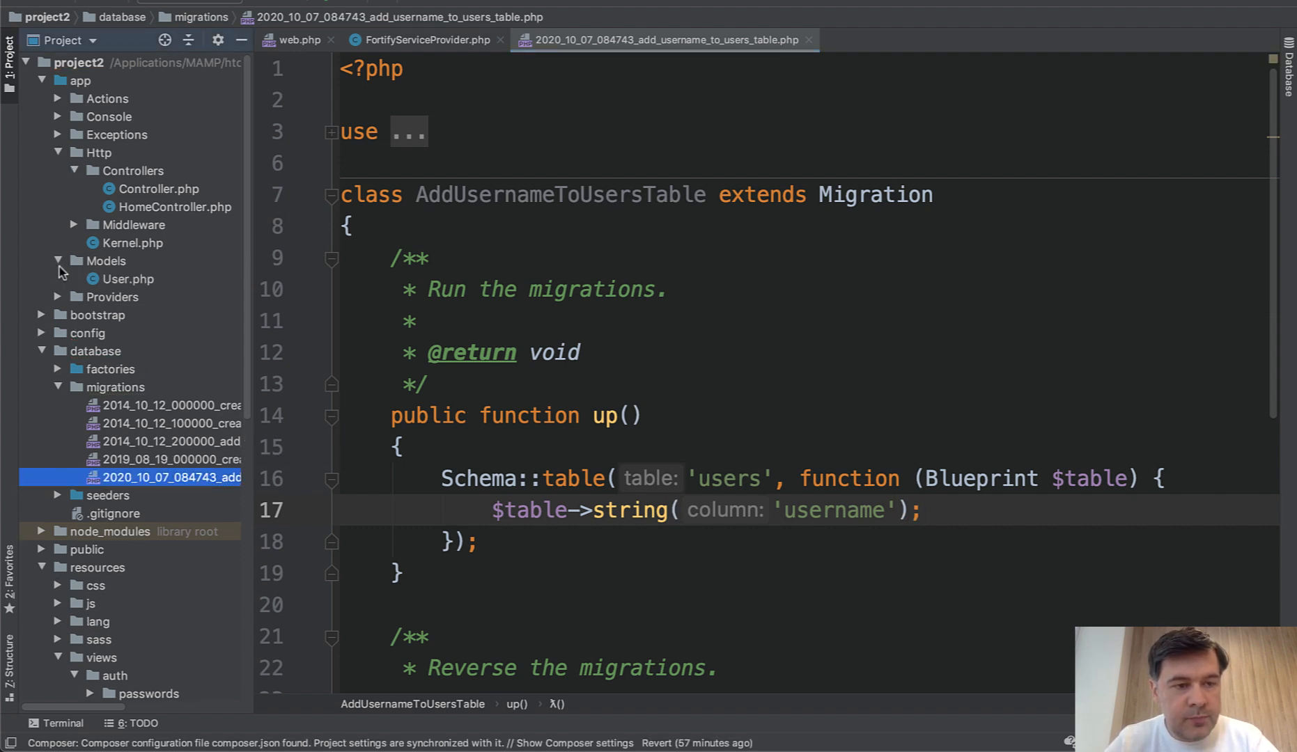
Add 'username' to the User model's $fillable array between email and password
left_click(129, 278)
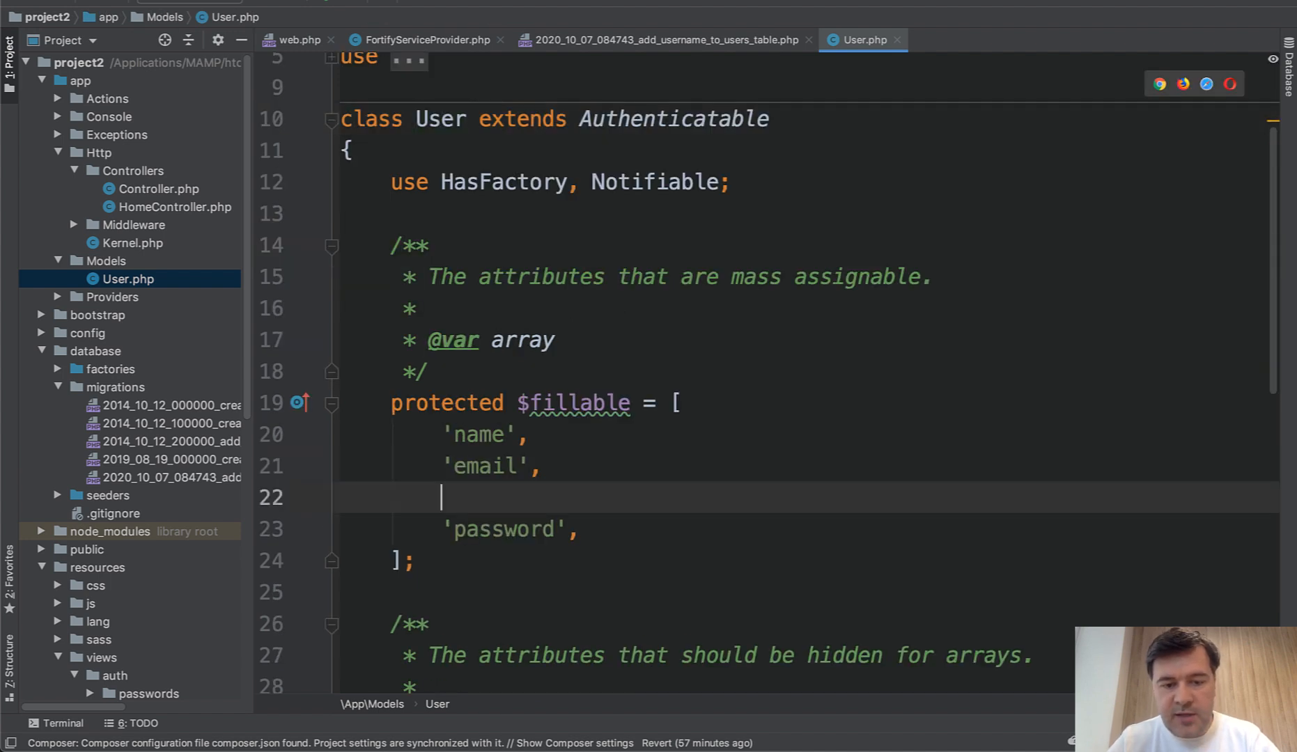
type("'username'")
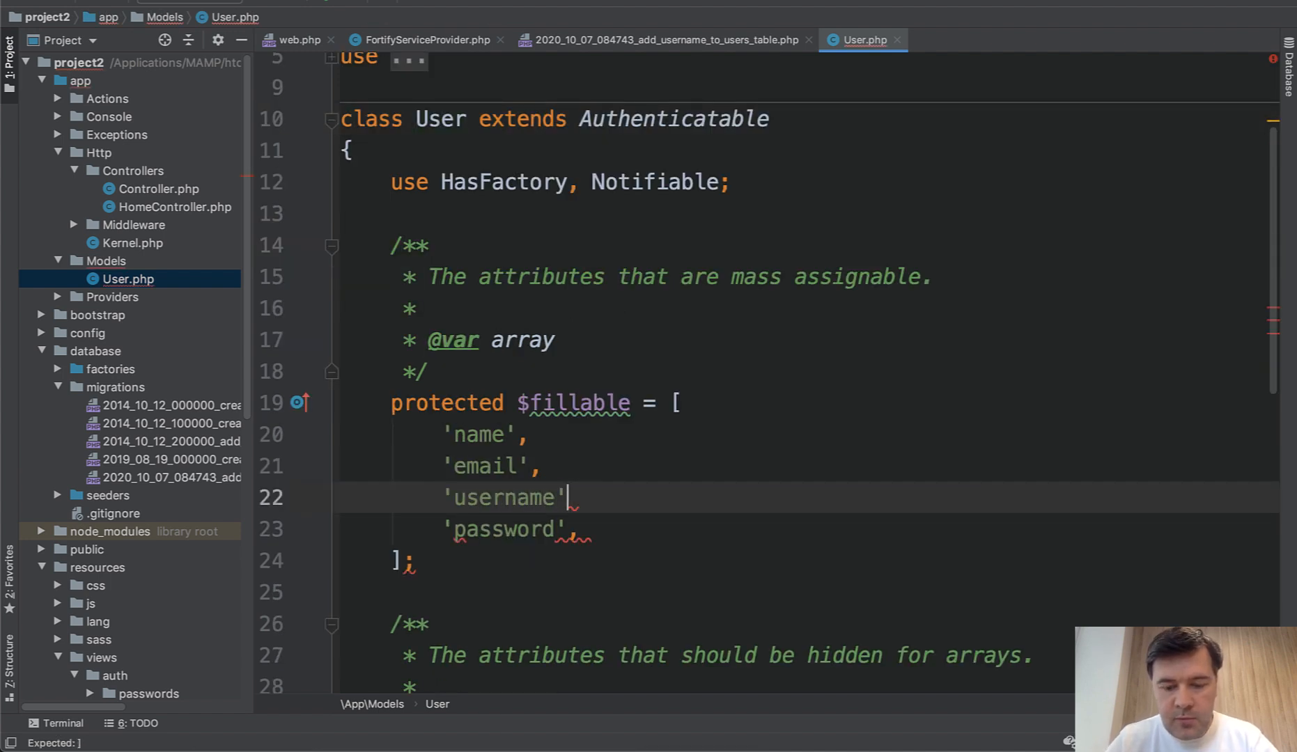
type("reg")
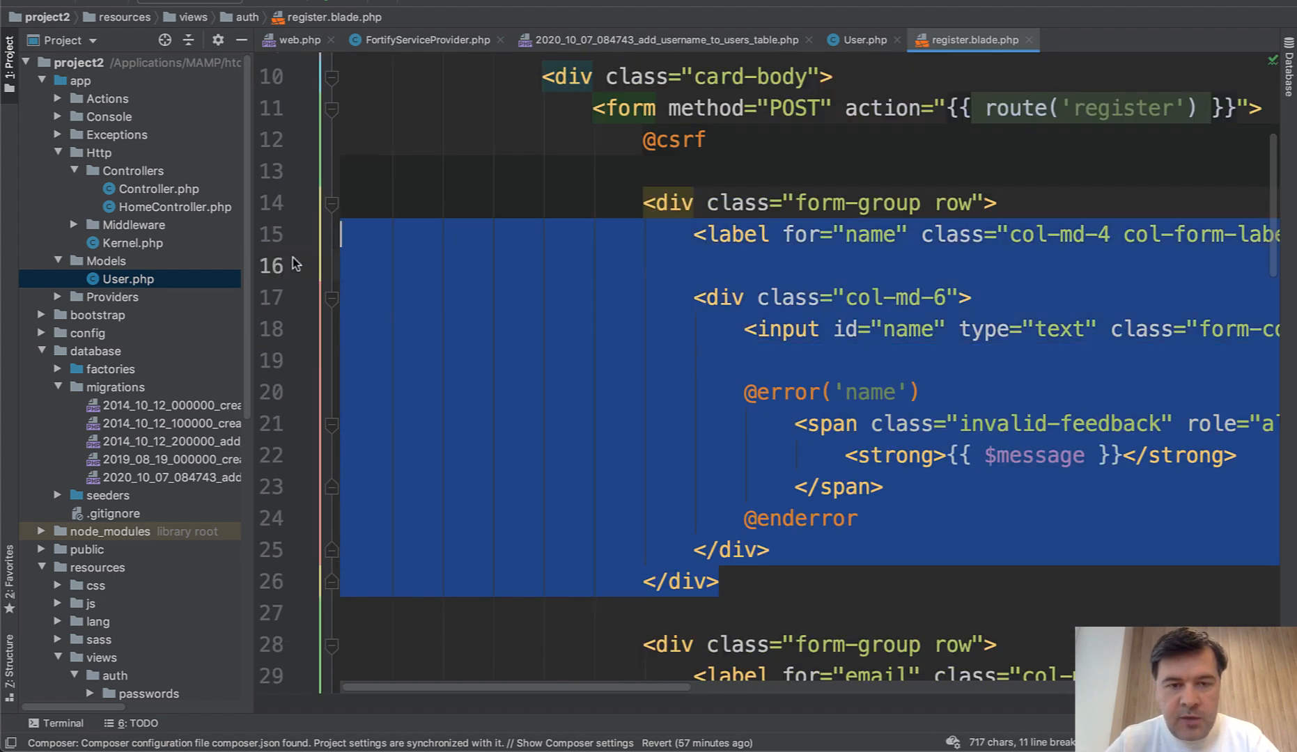
Add a username form-group, copied from the name field, after email in register.blade.php
scroll("down", 3)
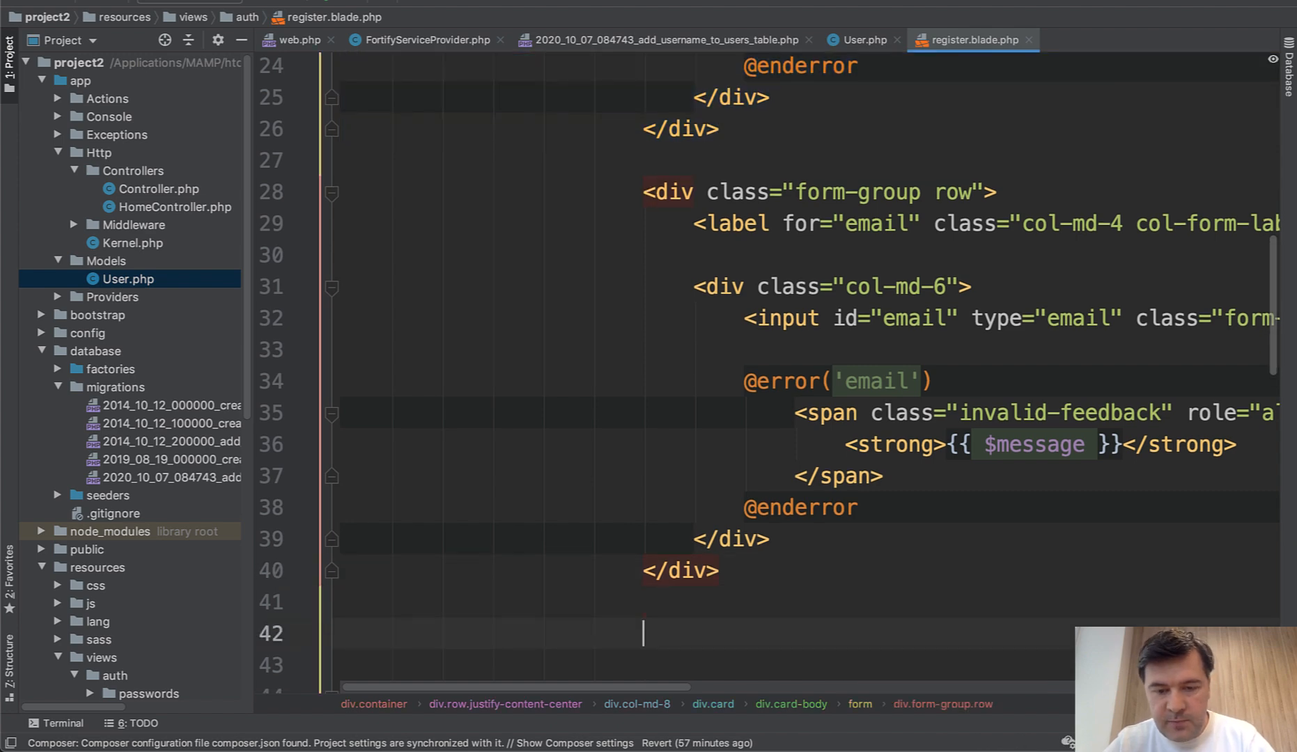
scroll("down", 3)
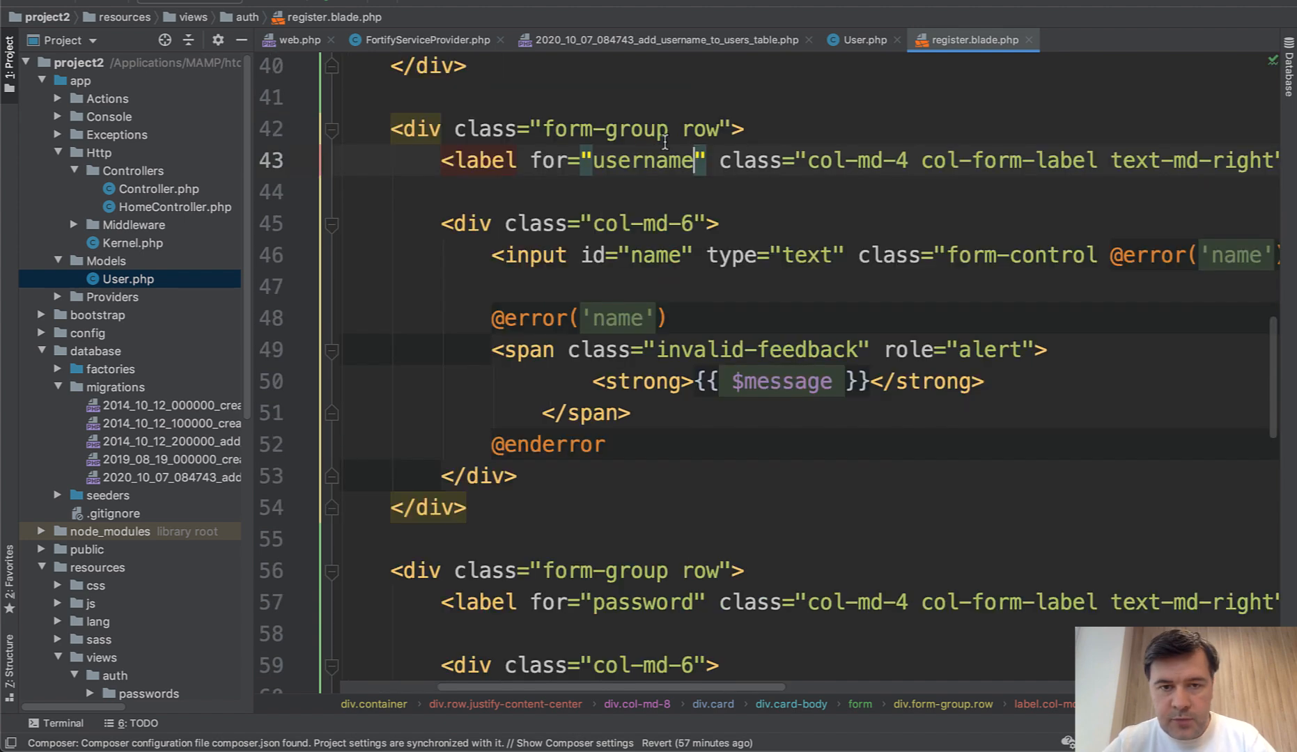
double_click(656, 255)
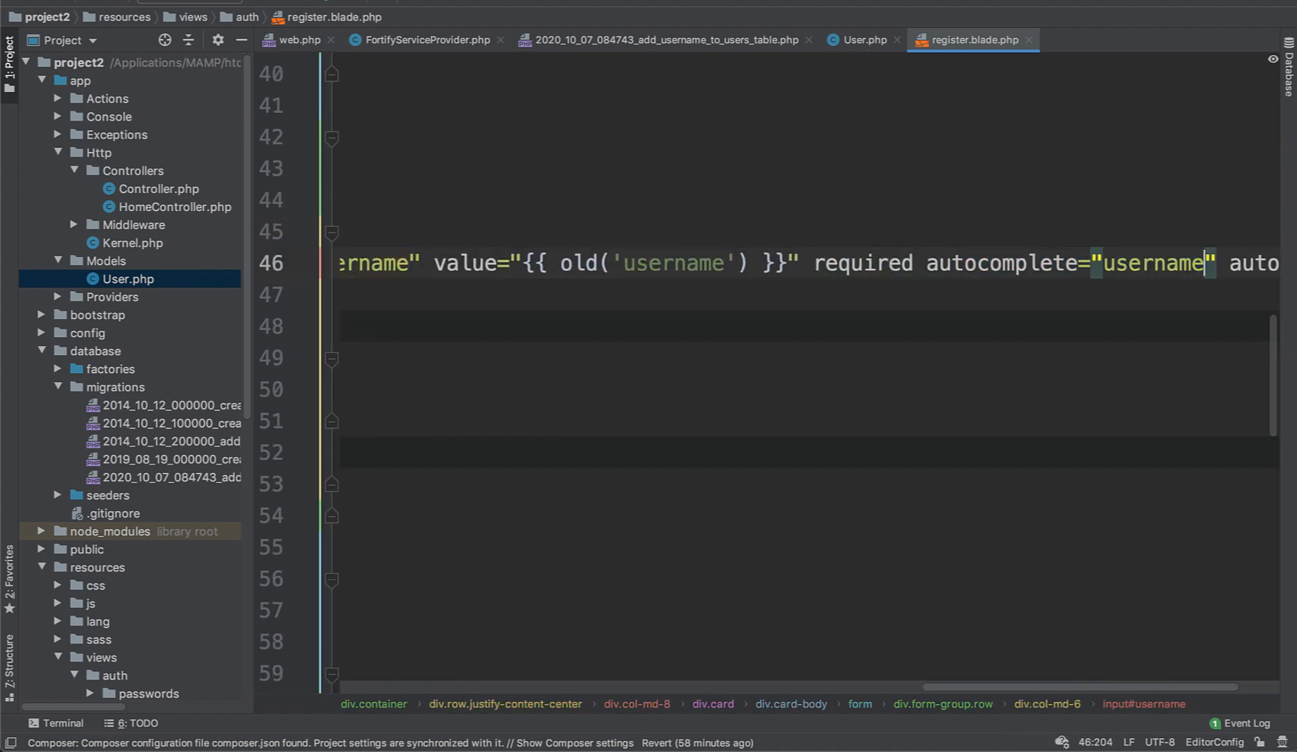
scroll("down", 3)
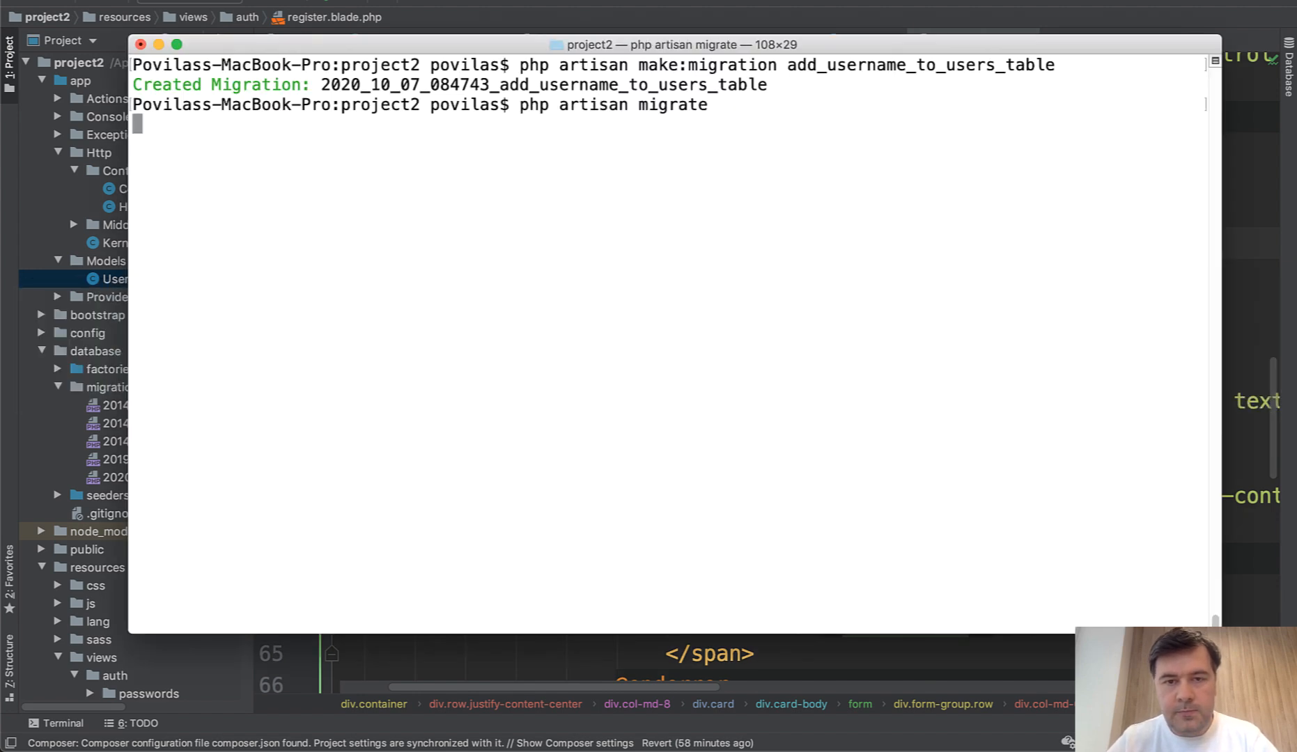
Run php artisan migrate to apply the username column migration
key("enter")
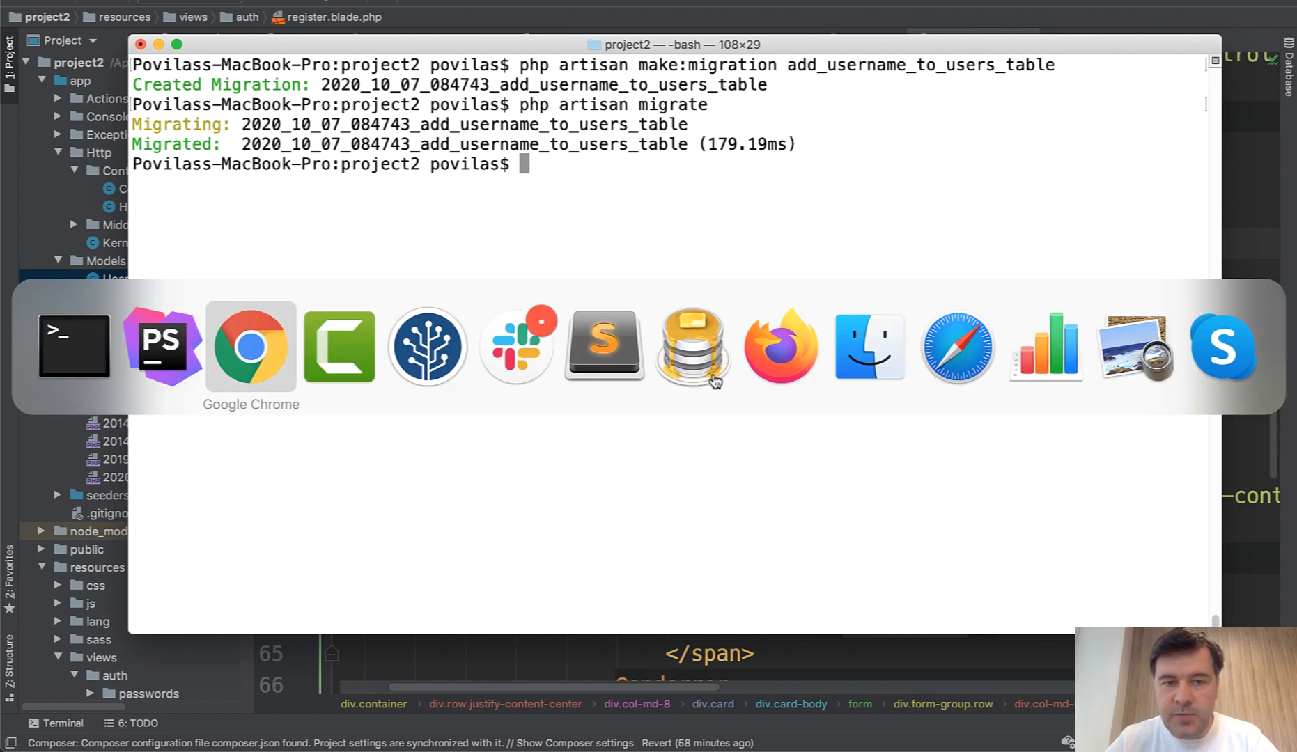
left_click(250, 346)
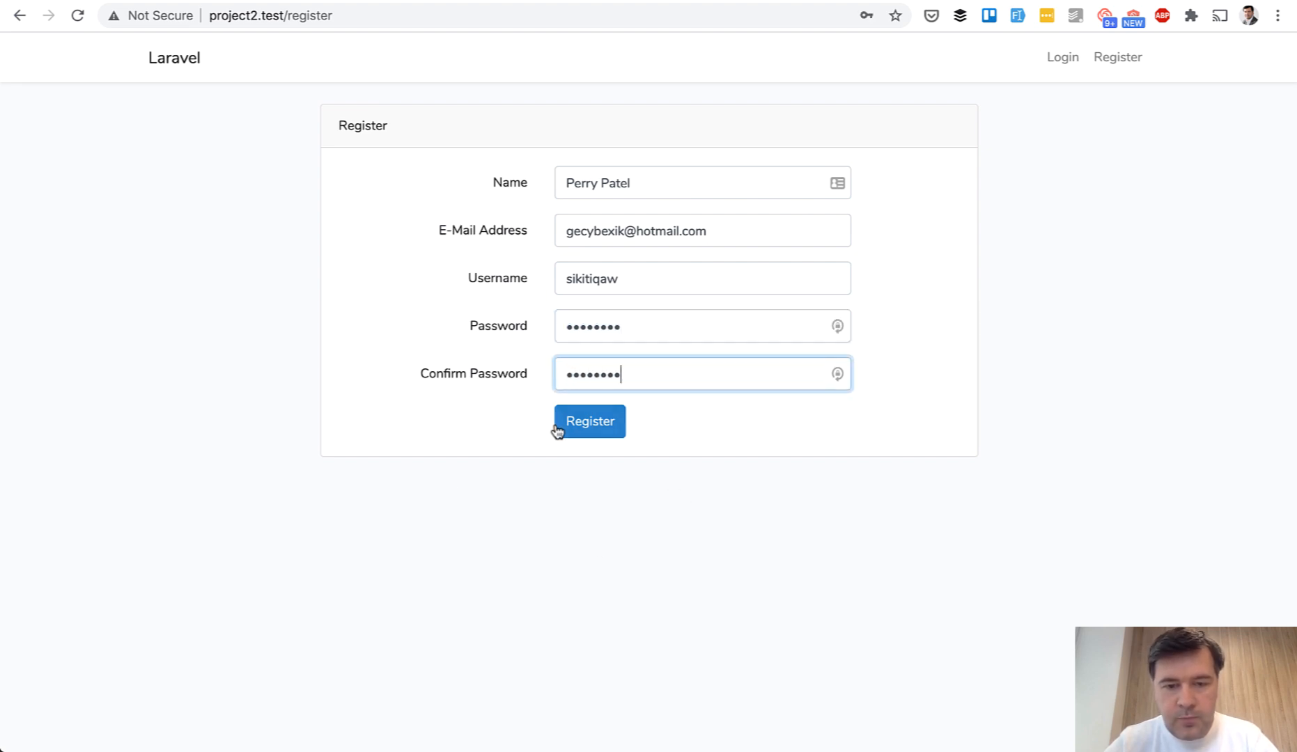
Submit the registration form with a username, producing the 'username has no default value' QueryException
left_click(589, 421)
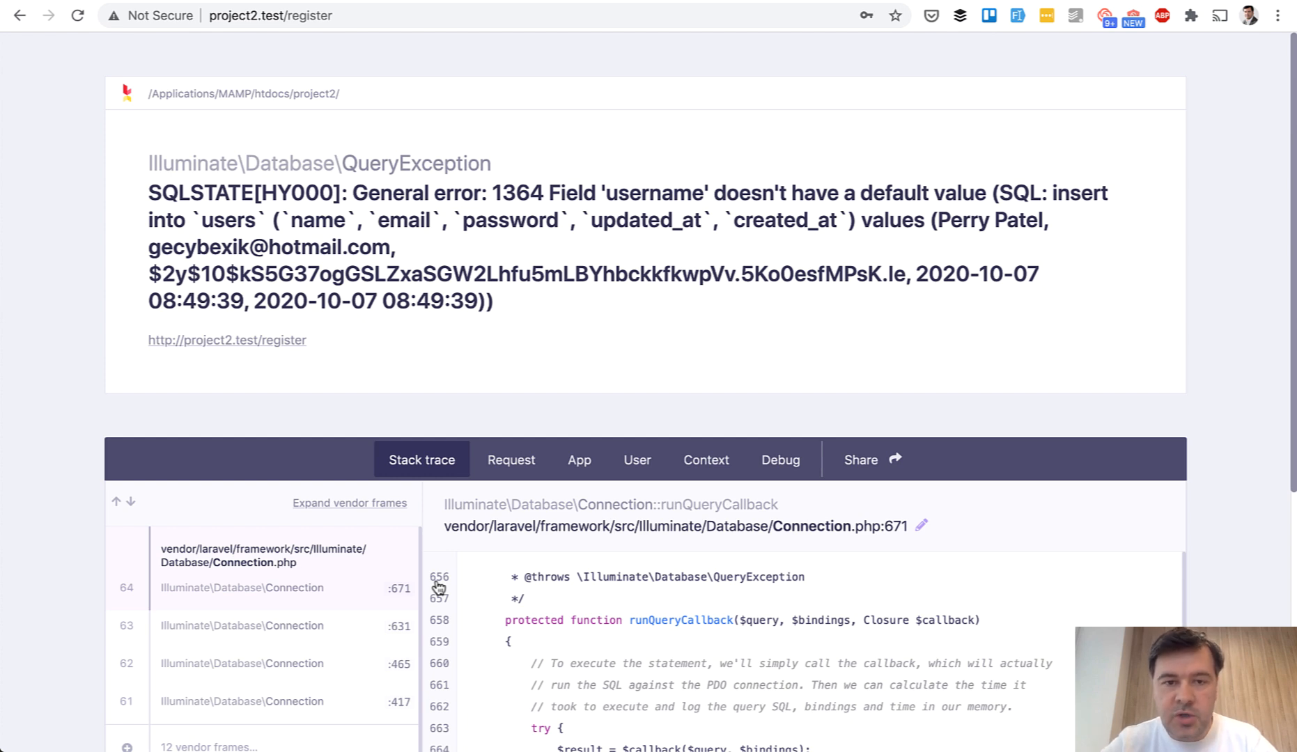
mouse_move(162, 346)
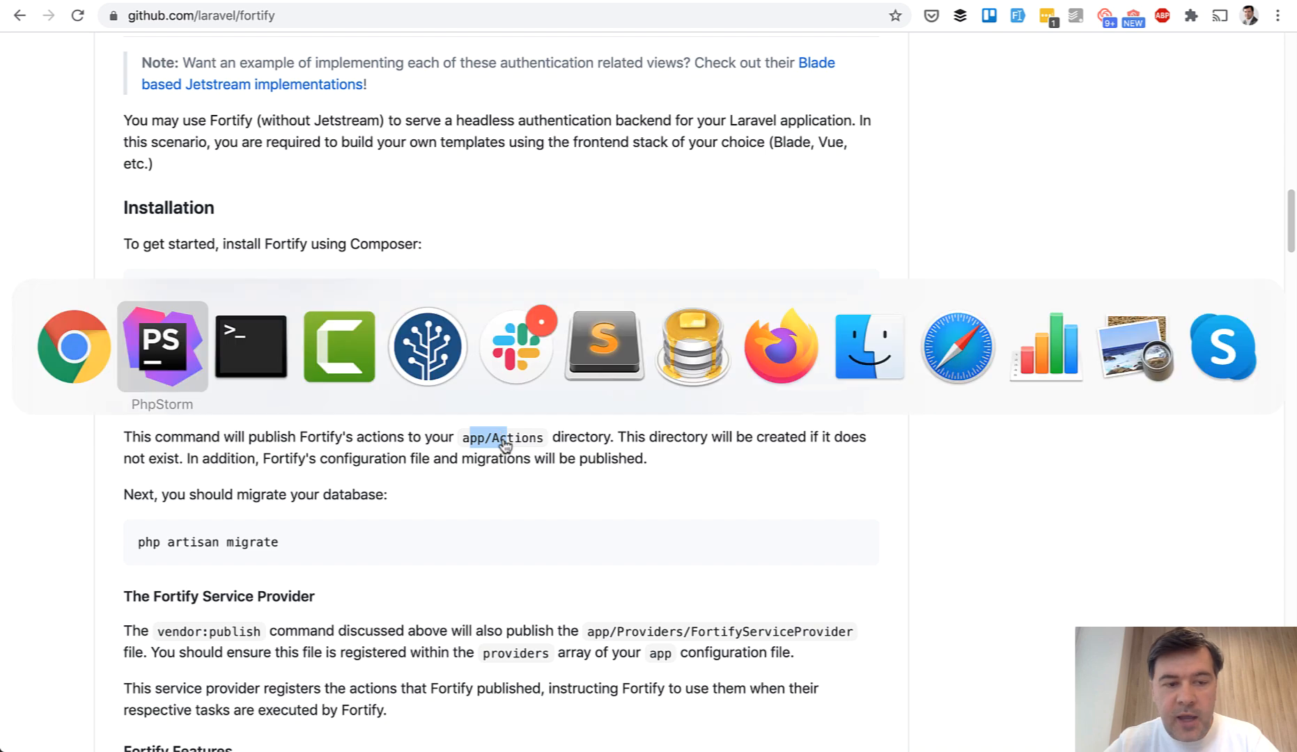
Check the Fortify README's installation notes about the published app/Actions directory
left_click(163, 346)
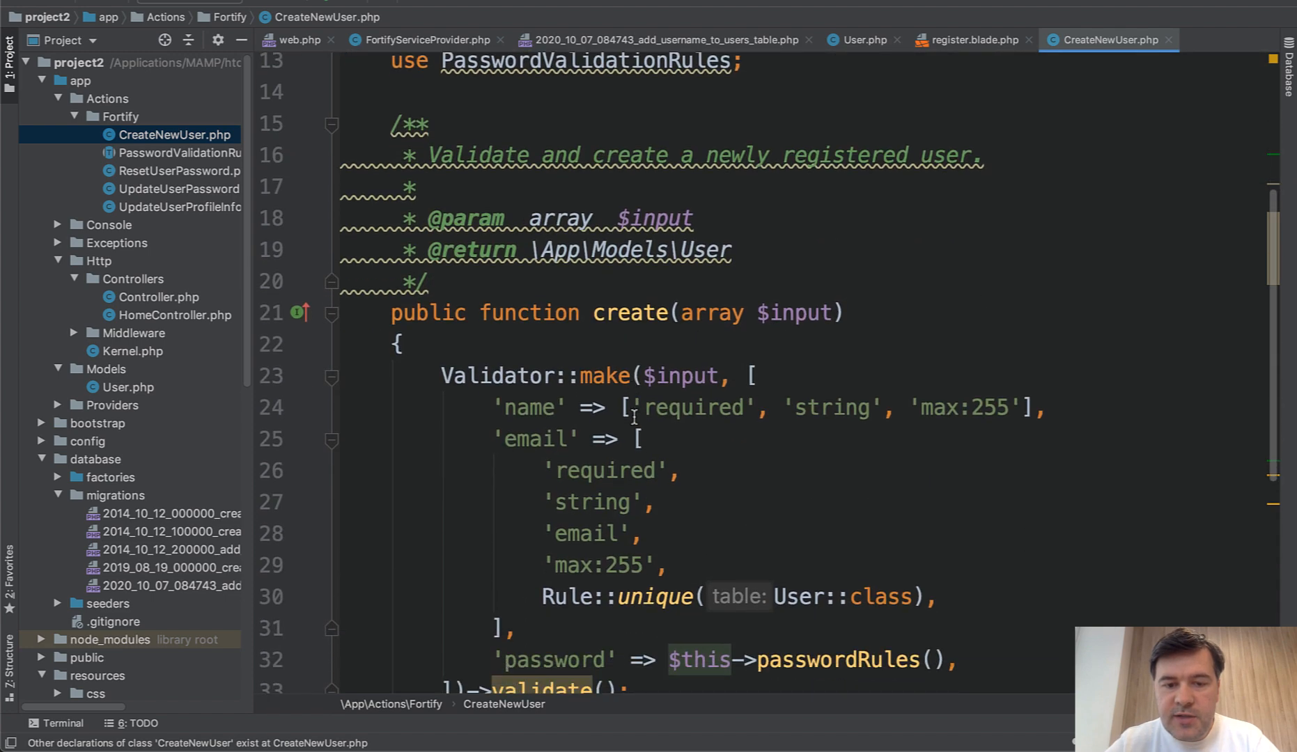
Add 'username' => $input['username'] to User::create in CreateNewUser
scroll("down", 3)
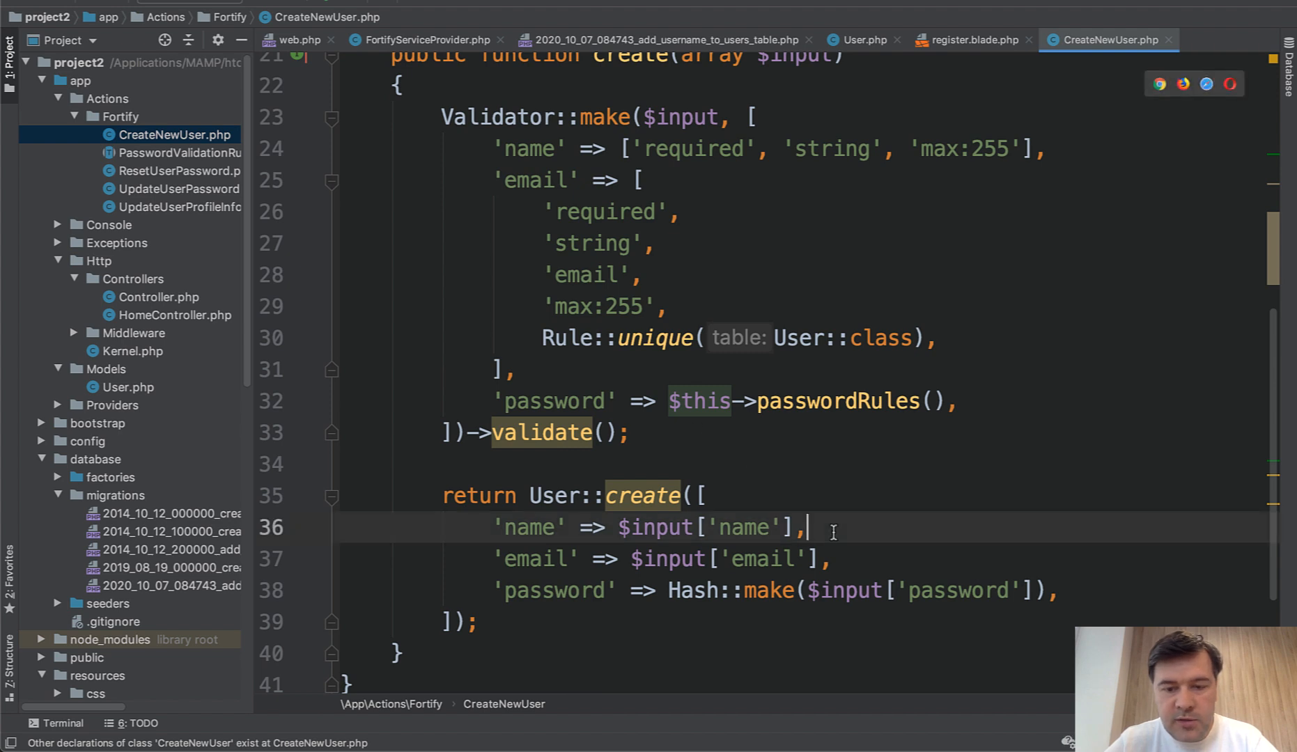
type("'usernam'")
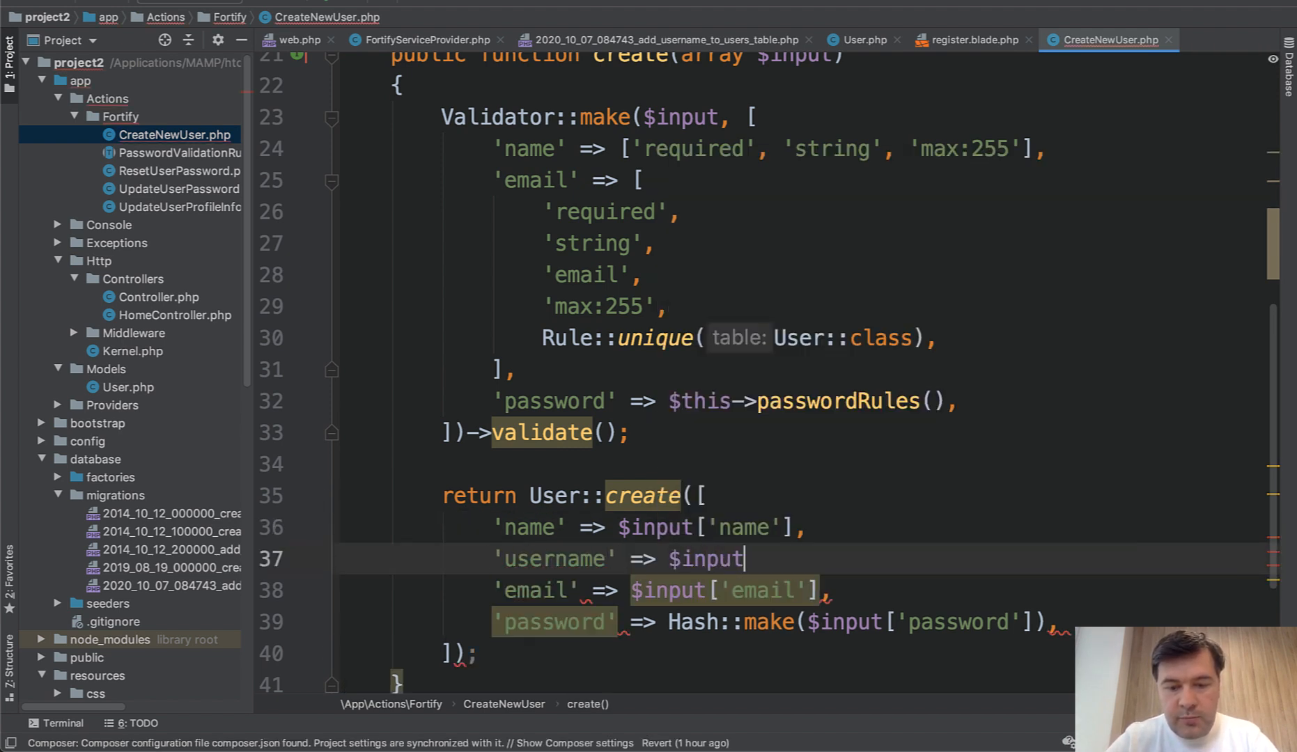
type("['username']")
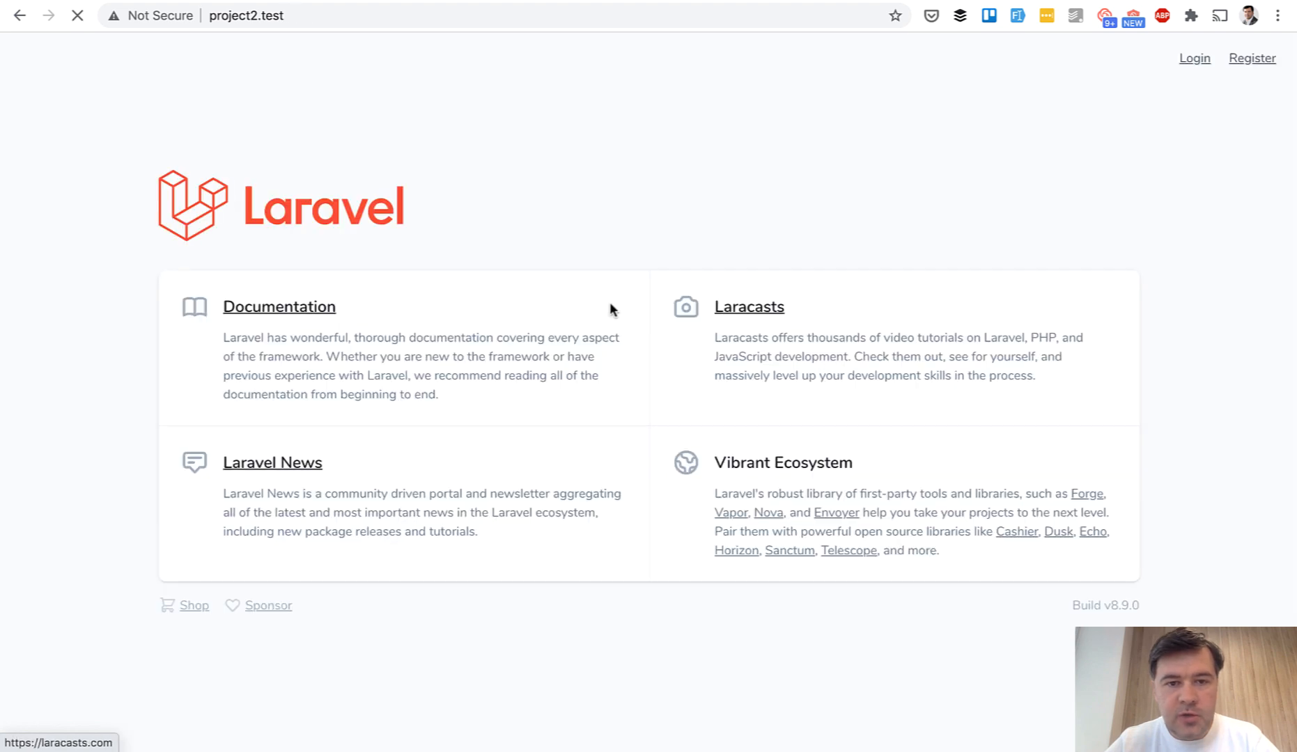
Log in from the welcome page with the registered account's email and password
left_click(1193, 58)
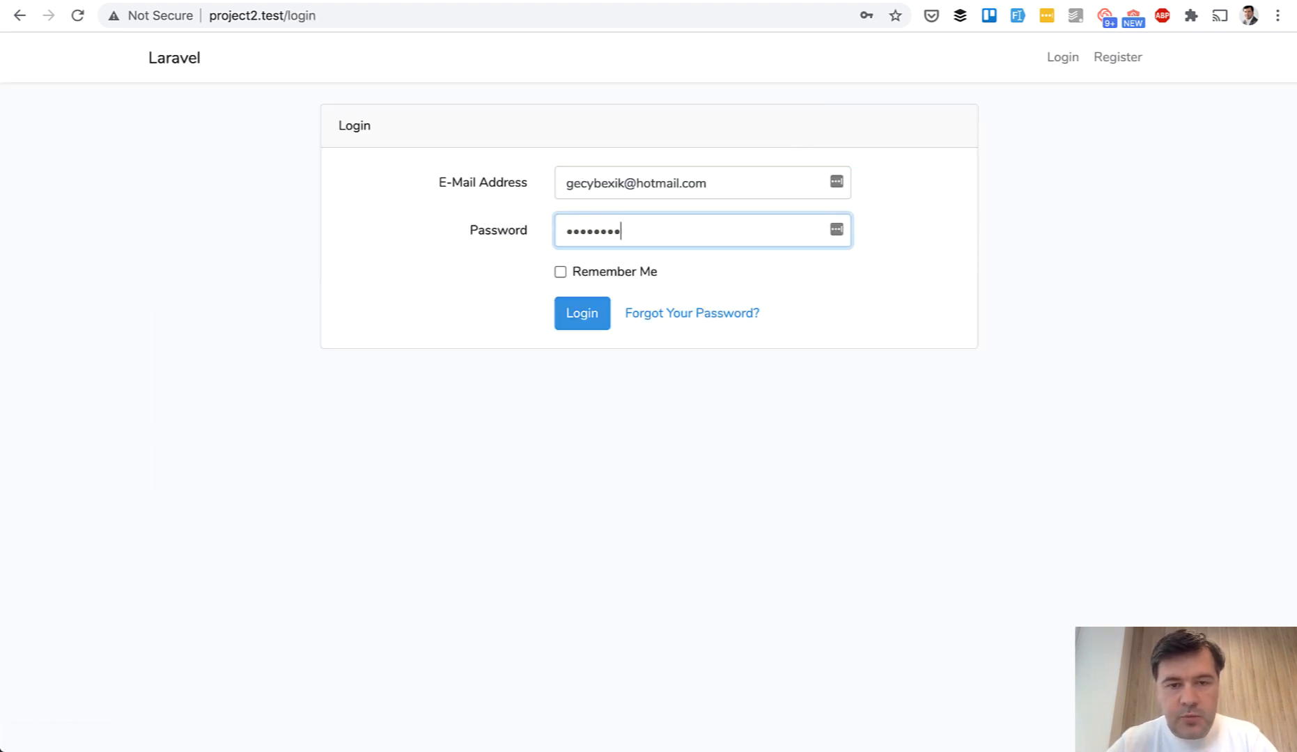
left_click(582, 313)
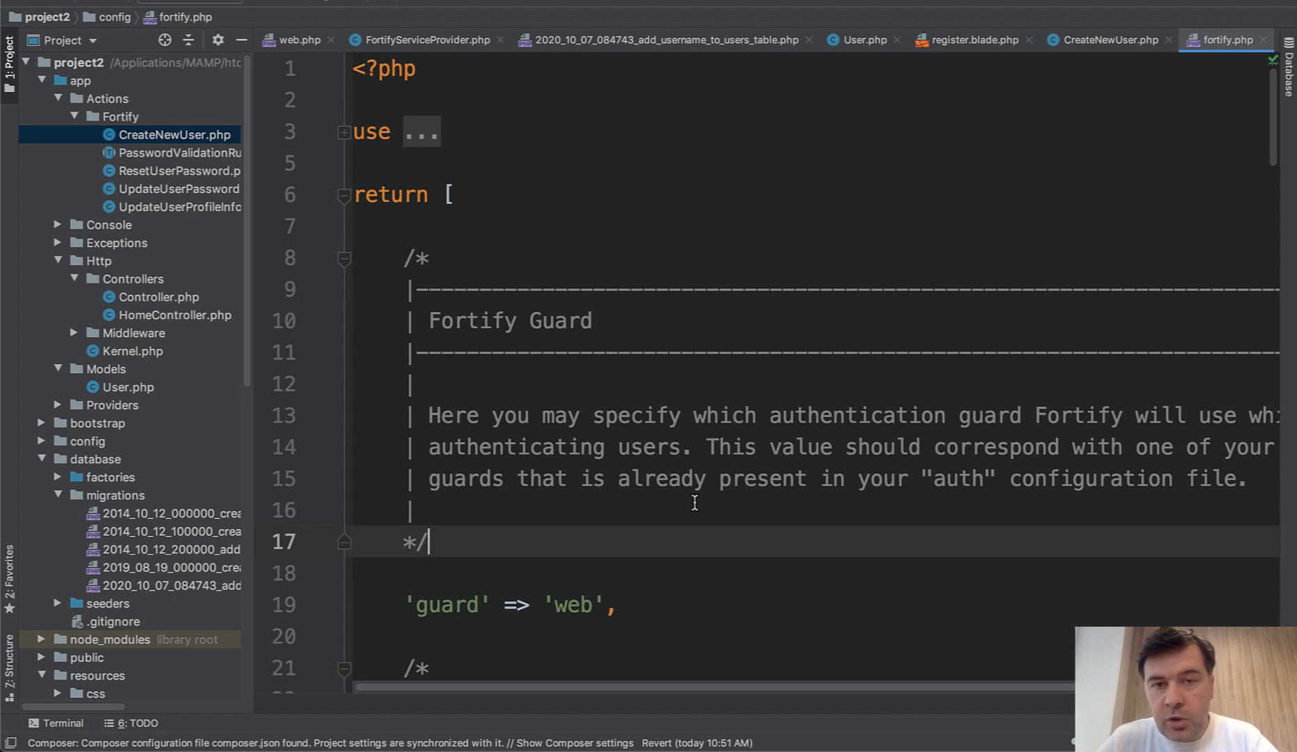
Change the 'username' => 'email' setting in config/fortify.php to 'username'
left_click(428, 542)
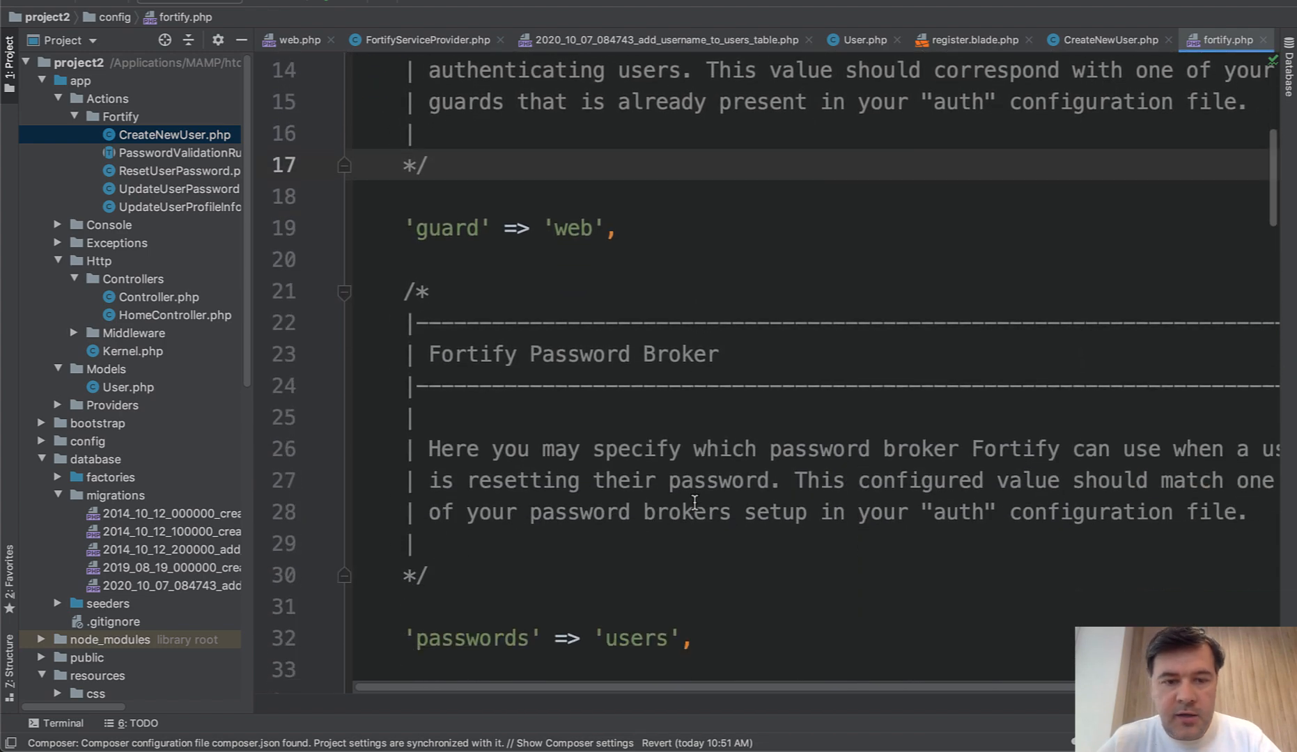
scroll("down", 3)
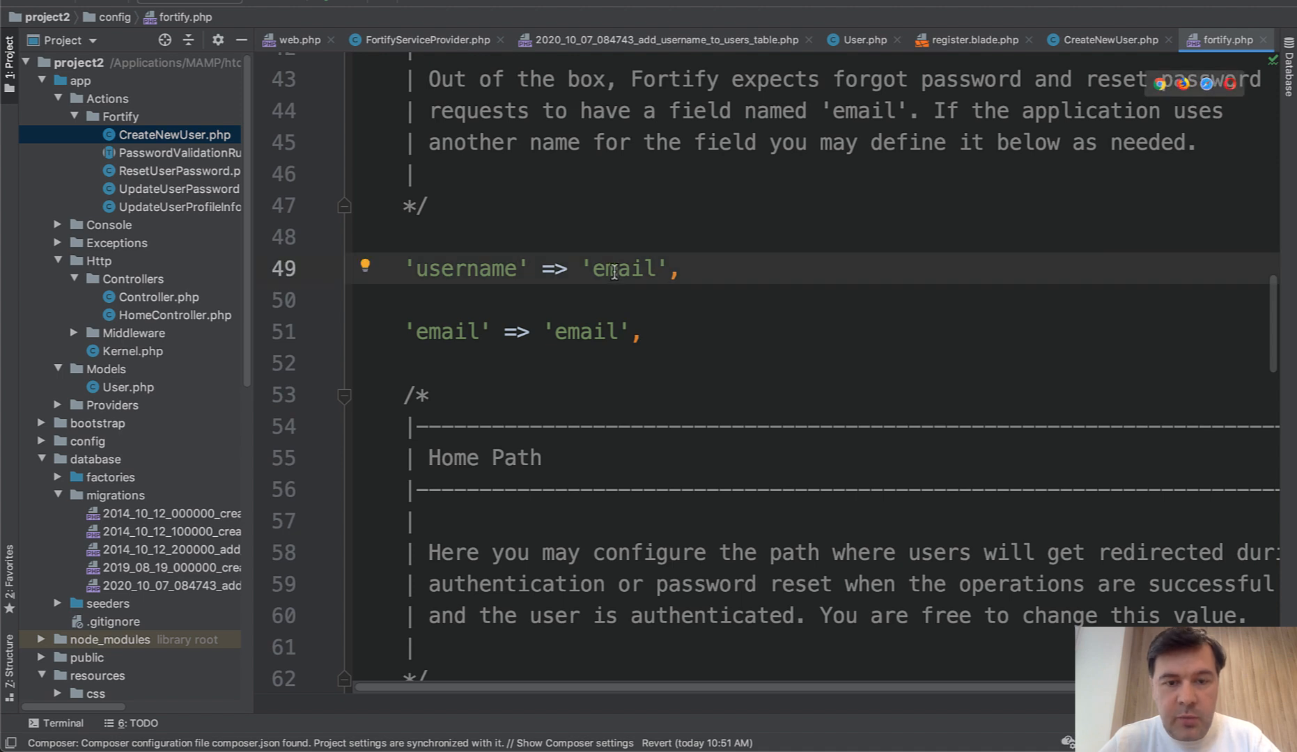
double_click(623, 269)
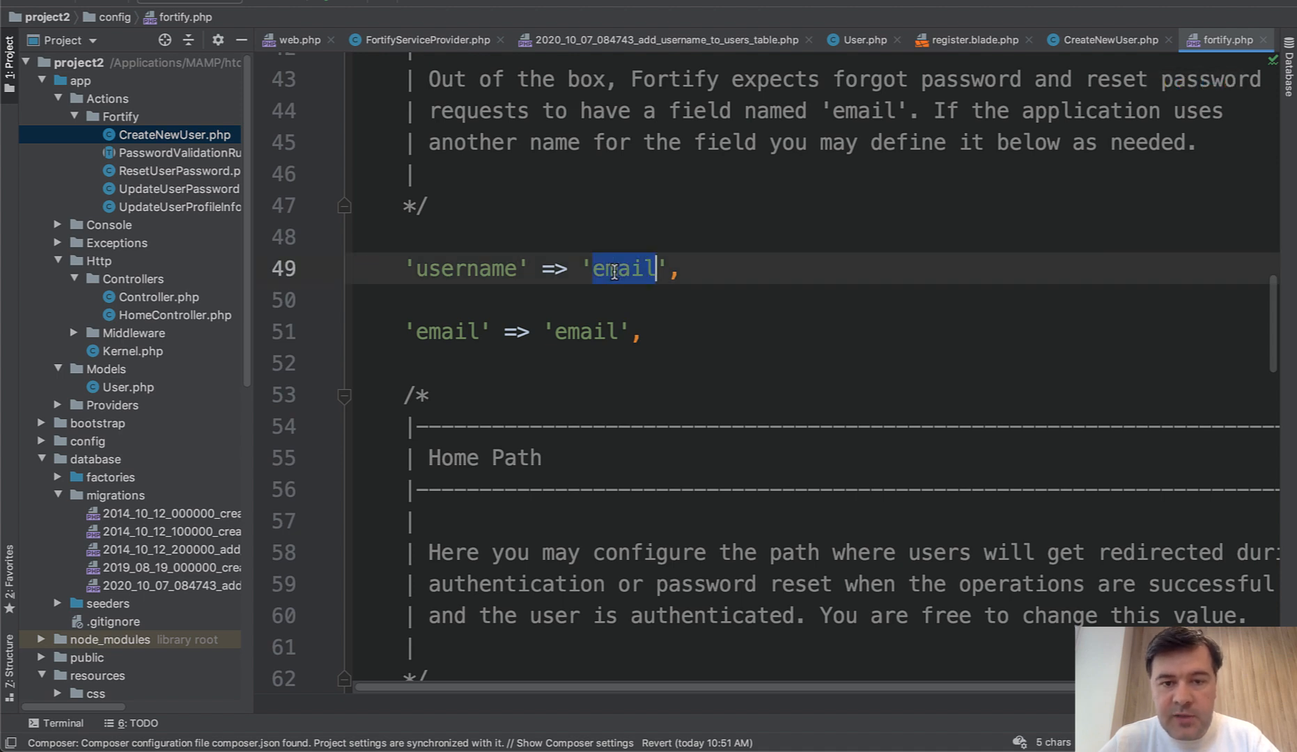
type("username")
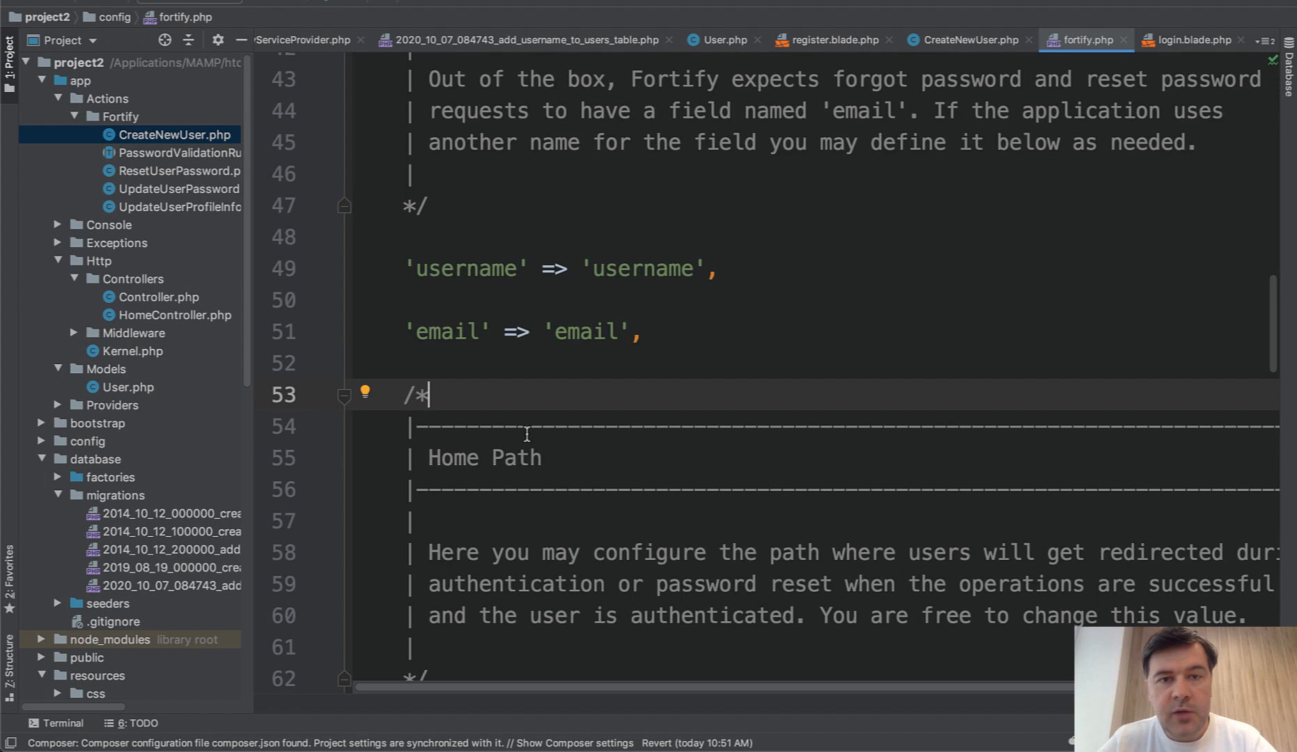
left_click(1191, 40)
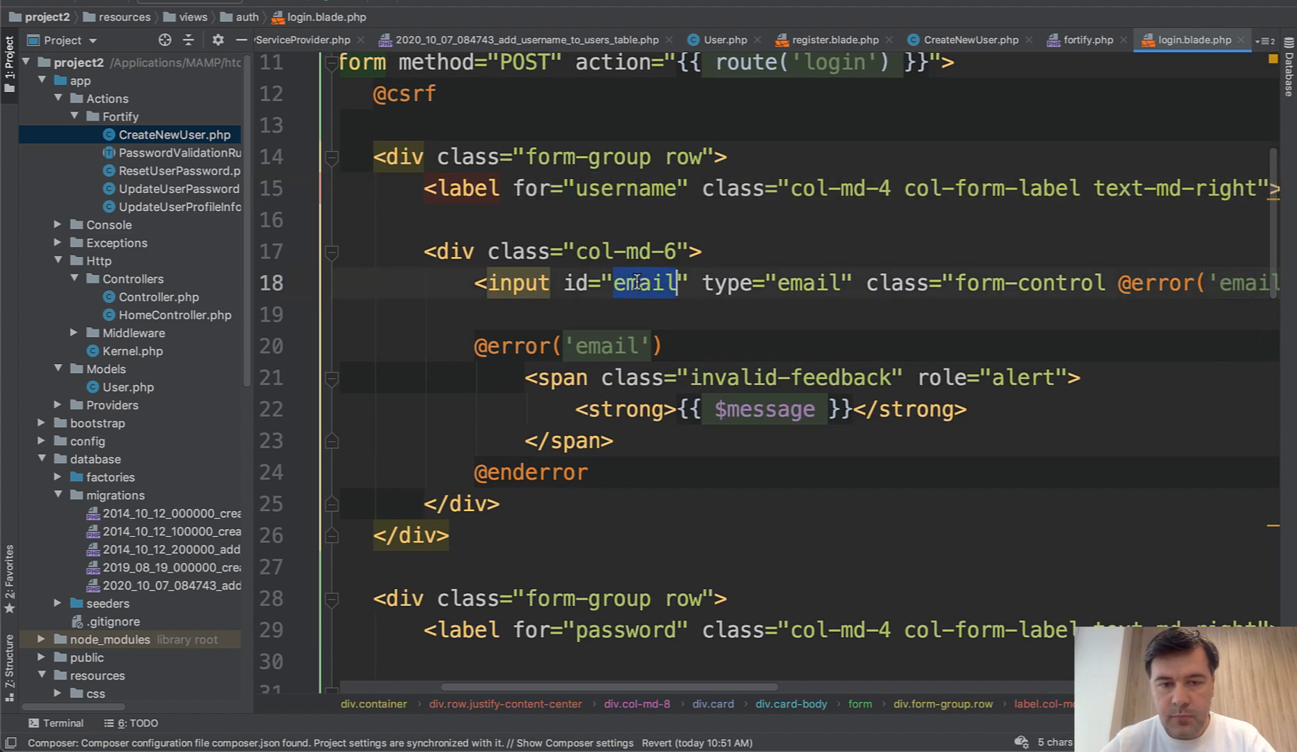
Rename the email input's id, name and old() key to username and make it type text
type("username")
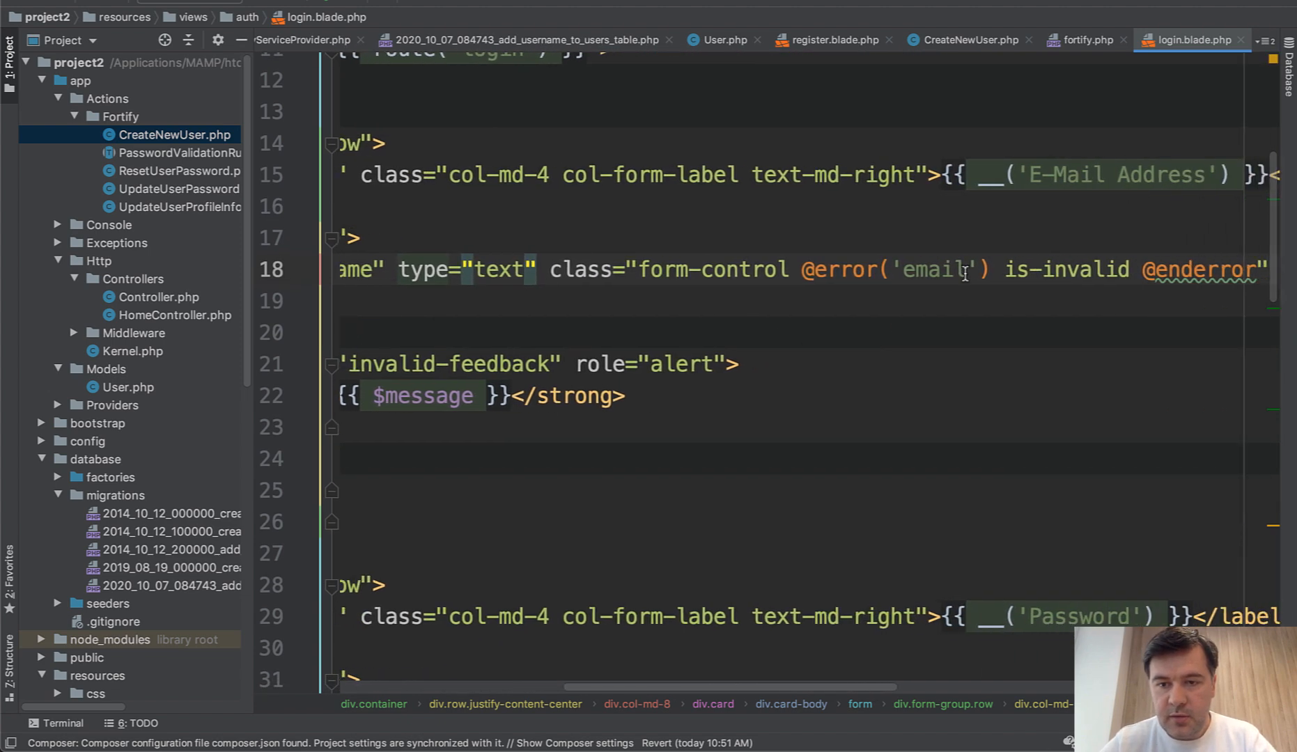
type("username")
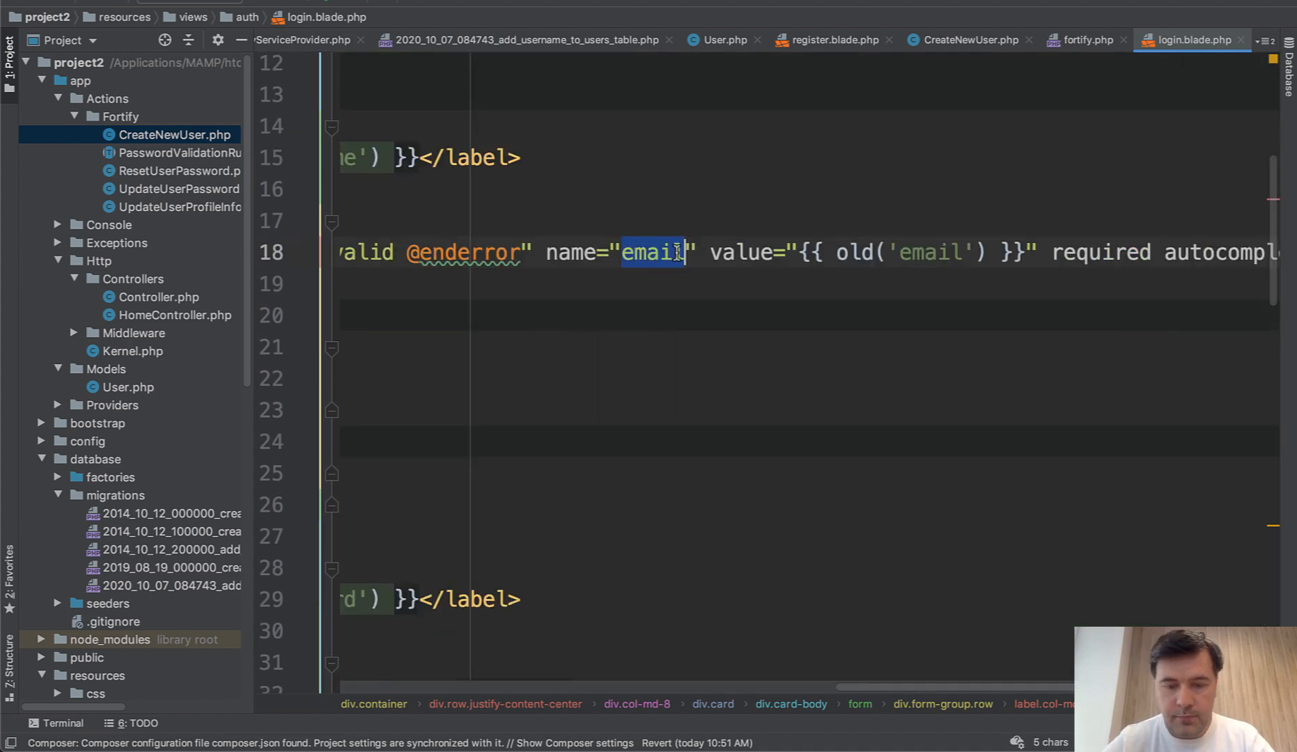
type("username")
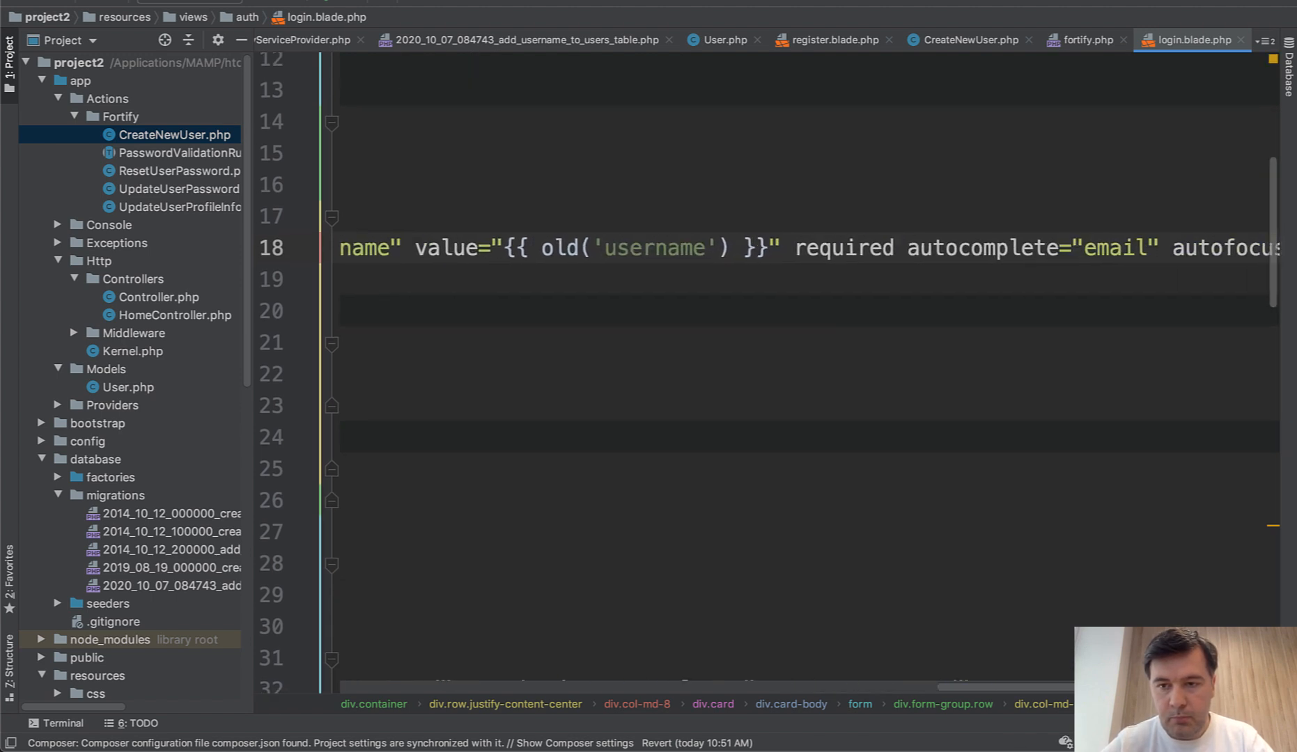
type("u")
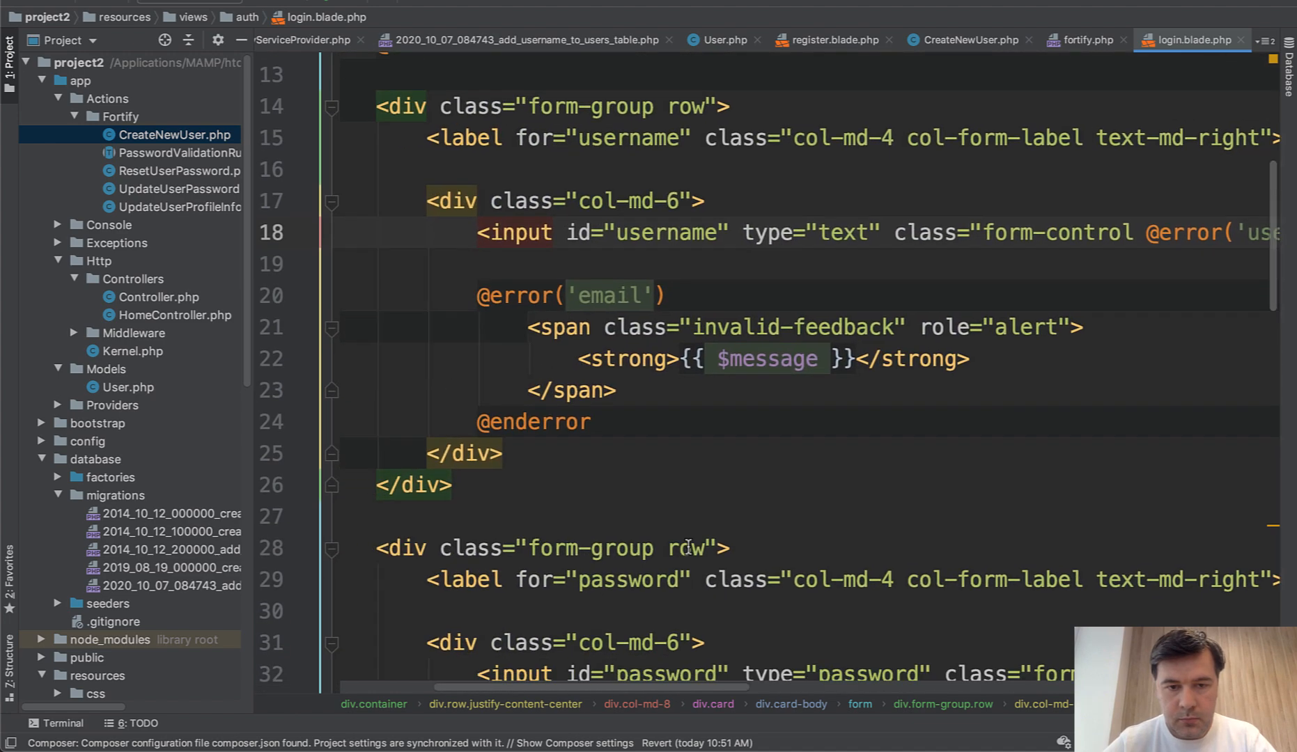
type("usern")
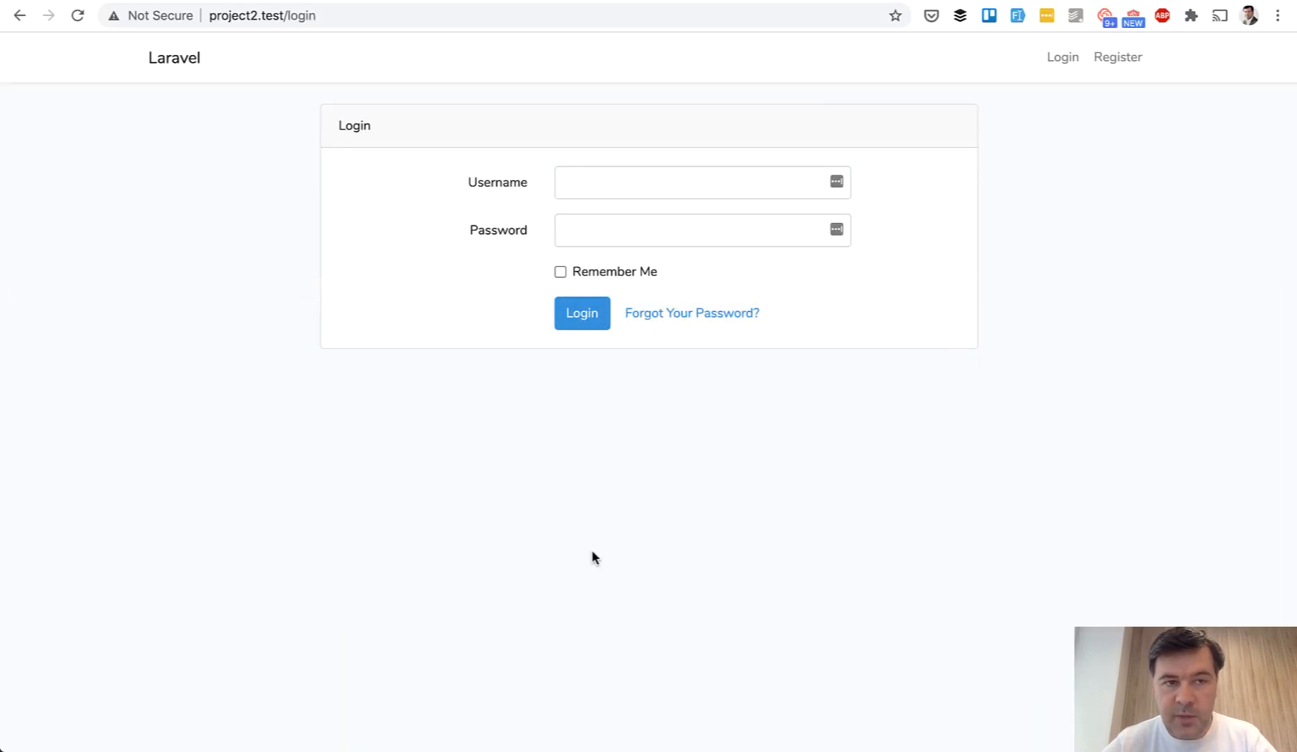
Try logging in with the email (rejected), then with username 'sikitiqaw' (reaches Dashboard)
left_click(701, 182)
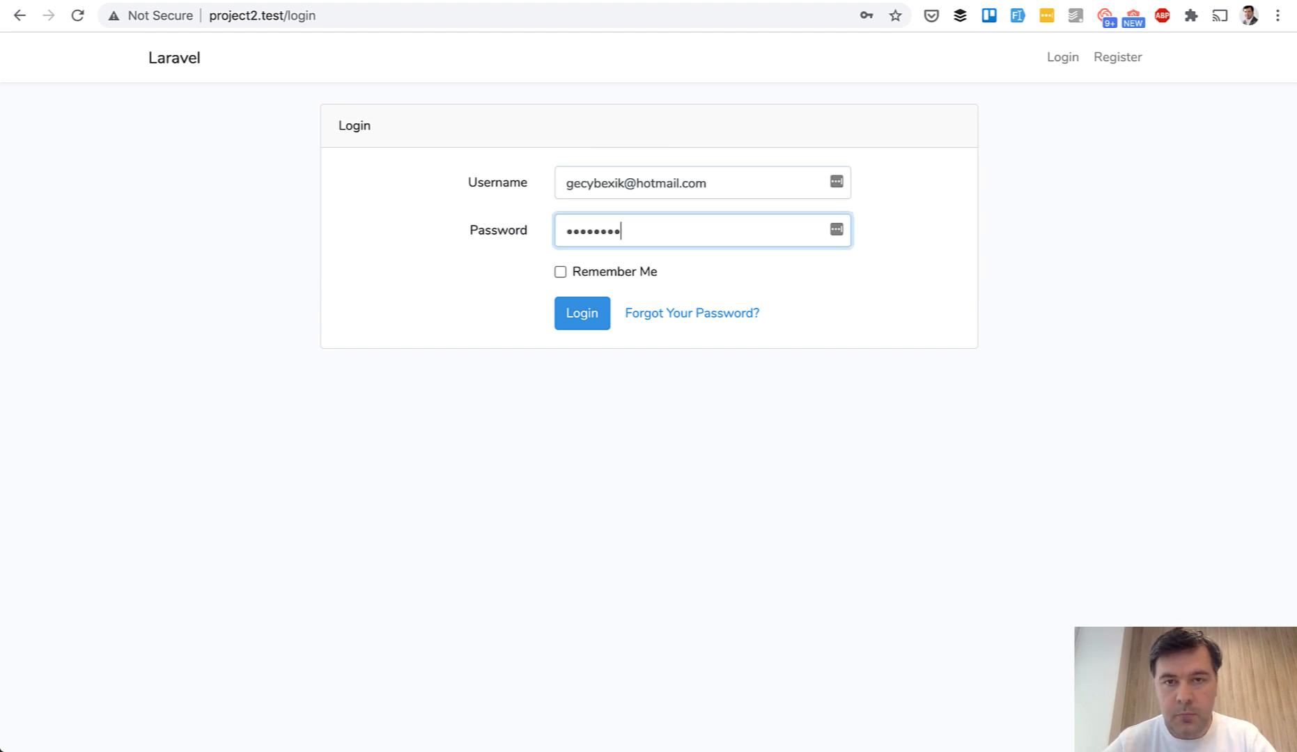
left_click(581, 313)
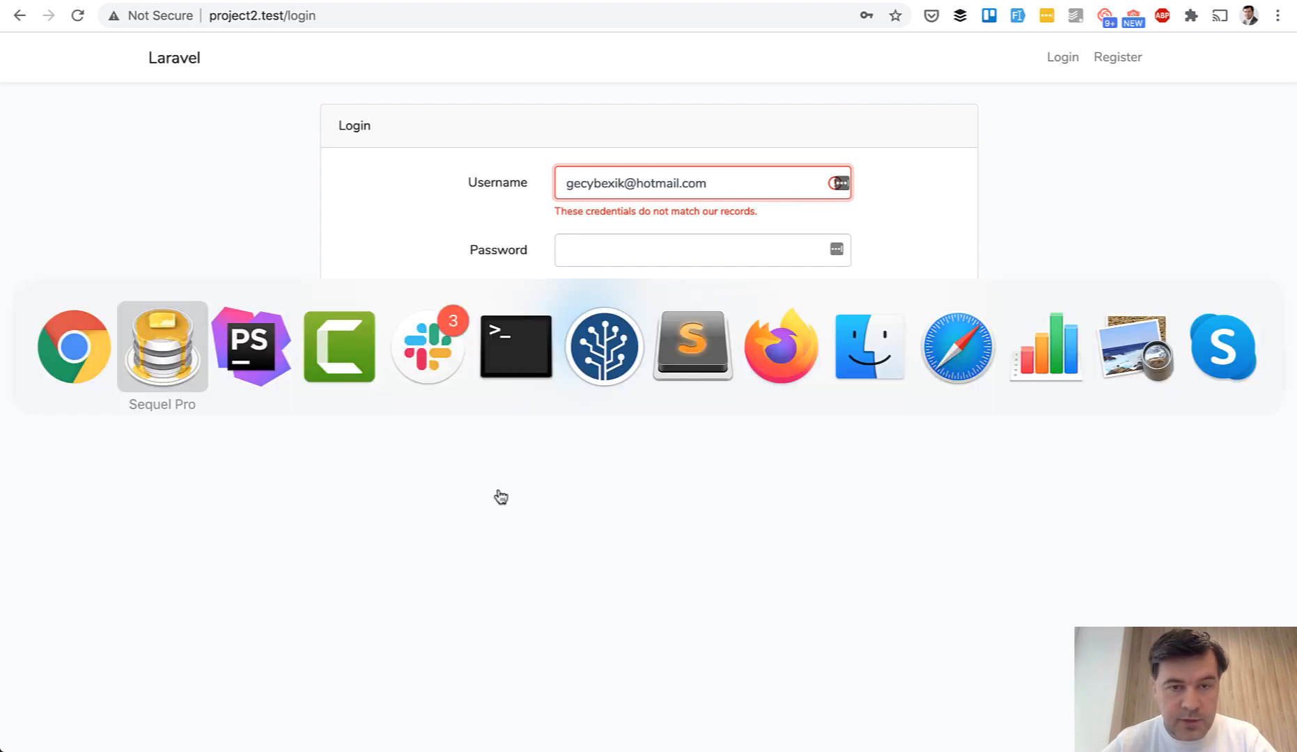
type("sikitiqaw")
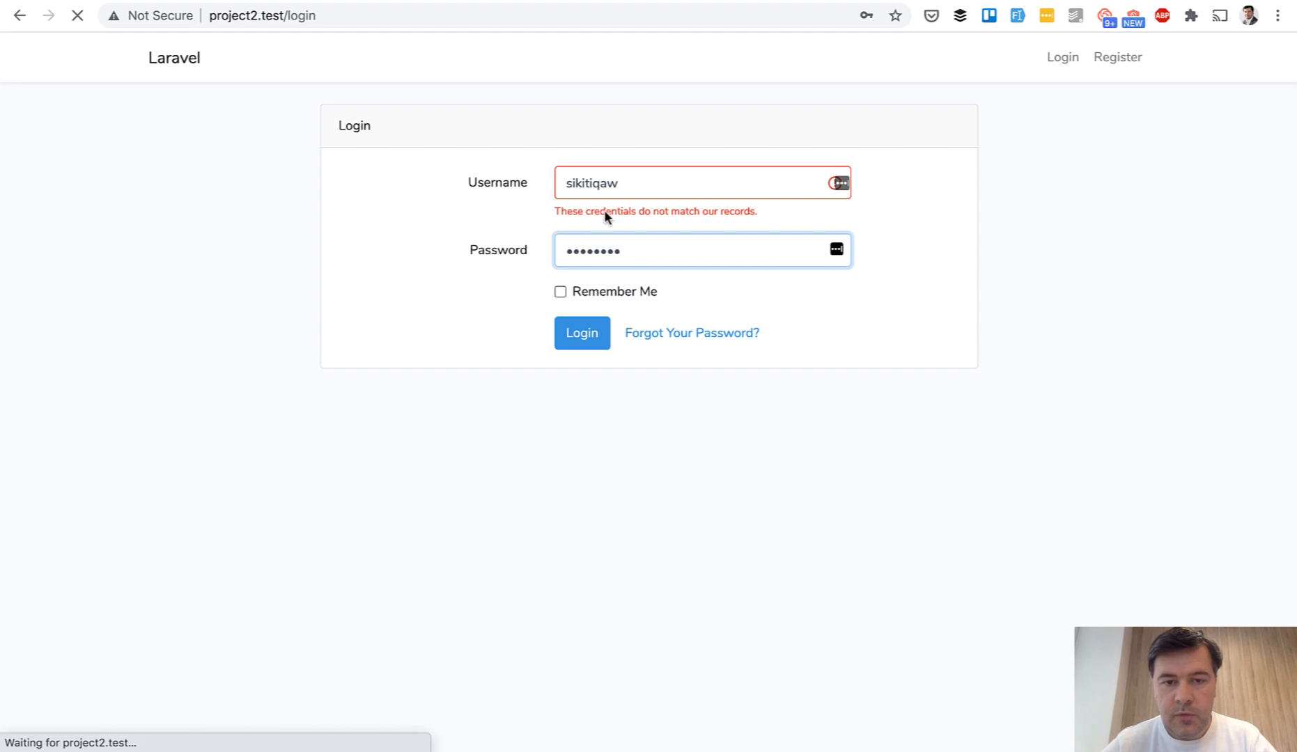
left_click(581, 333)
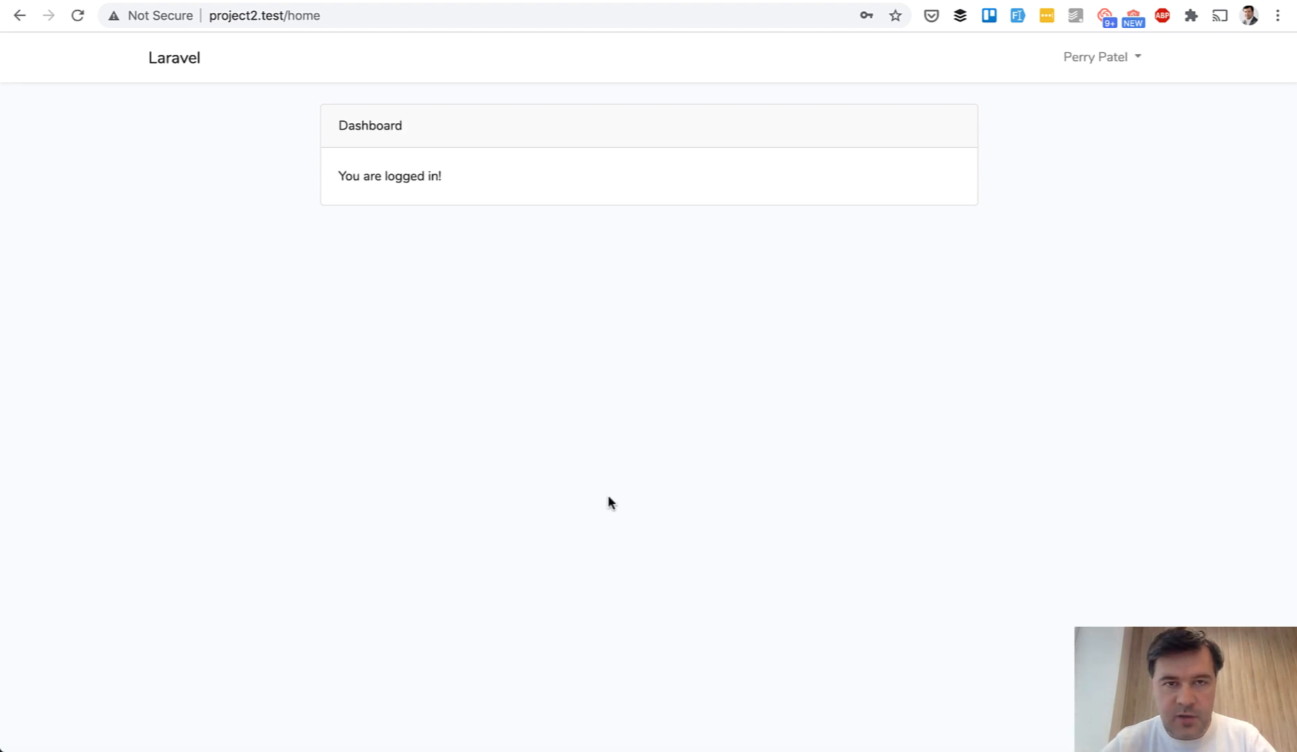
mouse_move(828, 517)
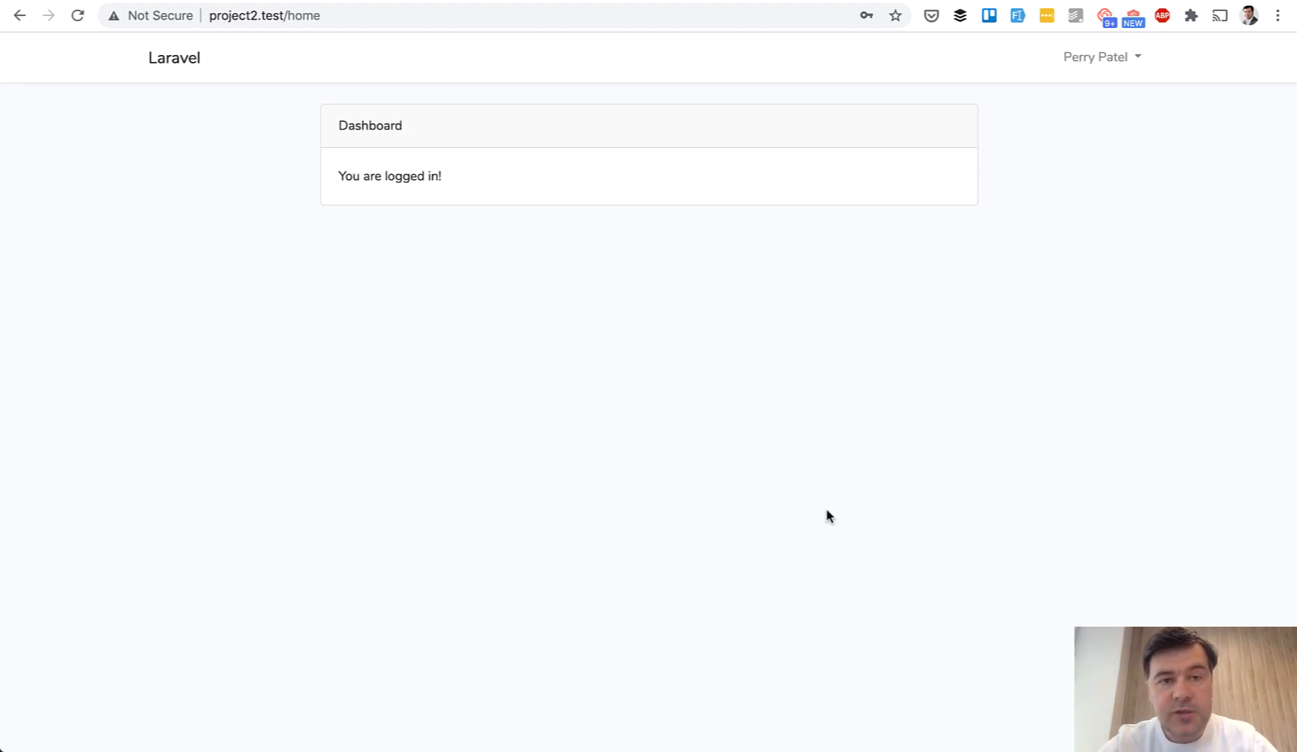
mouse_move(879, 465)
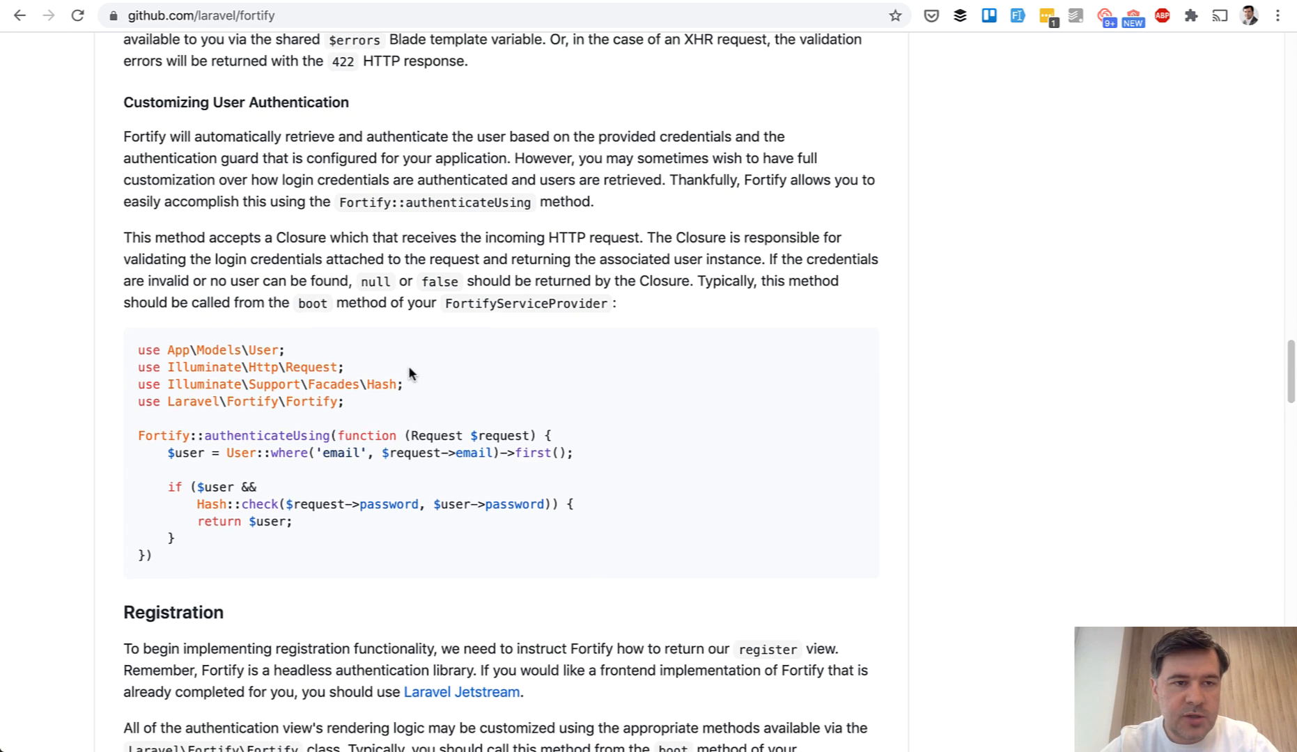
Select and copy the authenticateUsing example code from Fortify's Customizing User Authentication docs
scroll("down", 3)
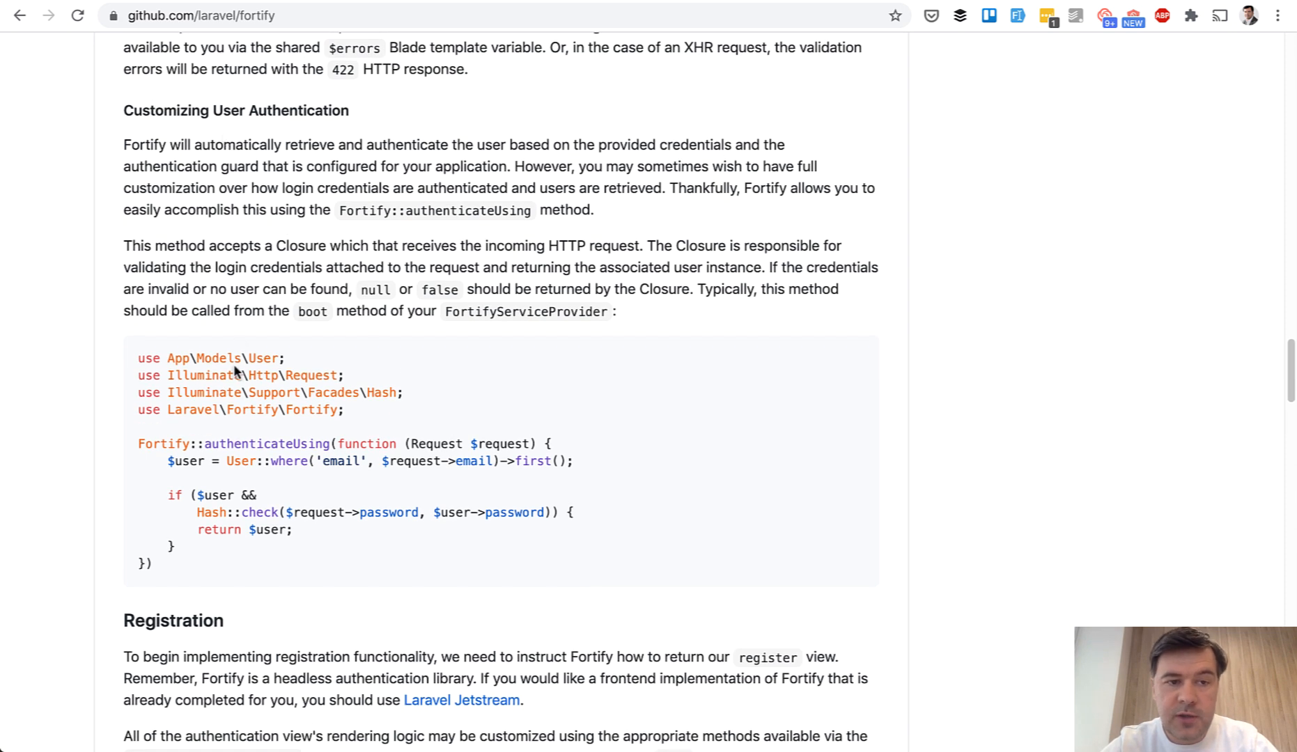
scroll("down", 3)
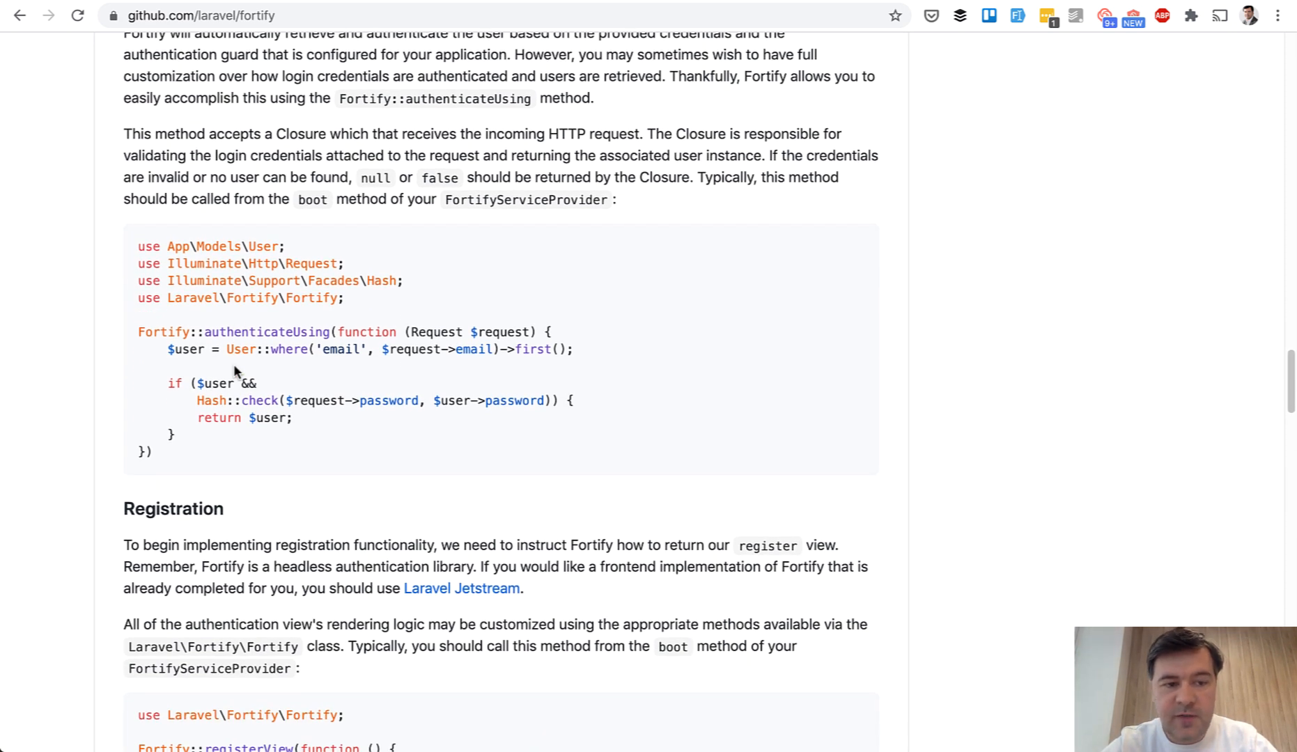
left_click_drag(166, 382, 152, 452)
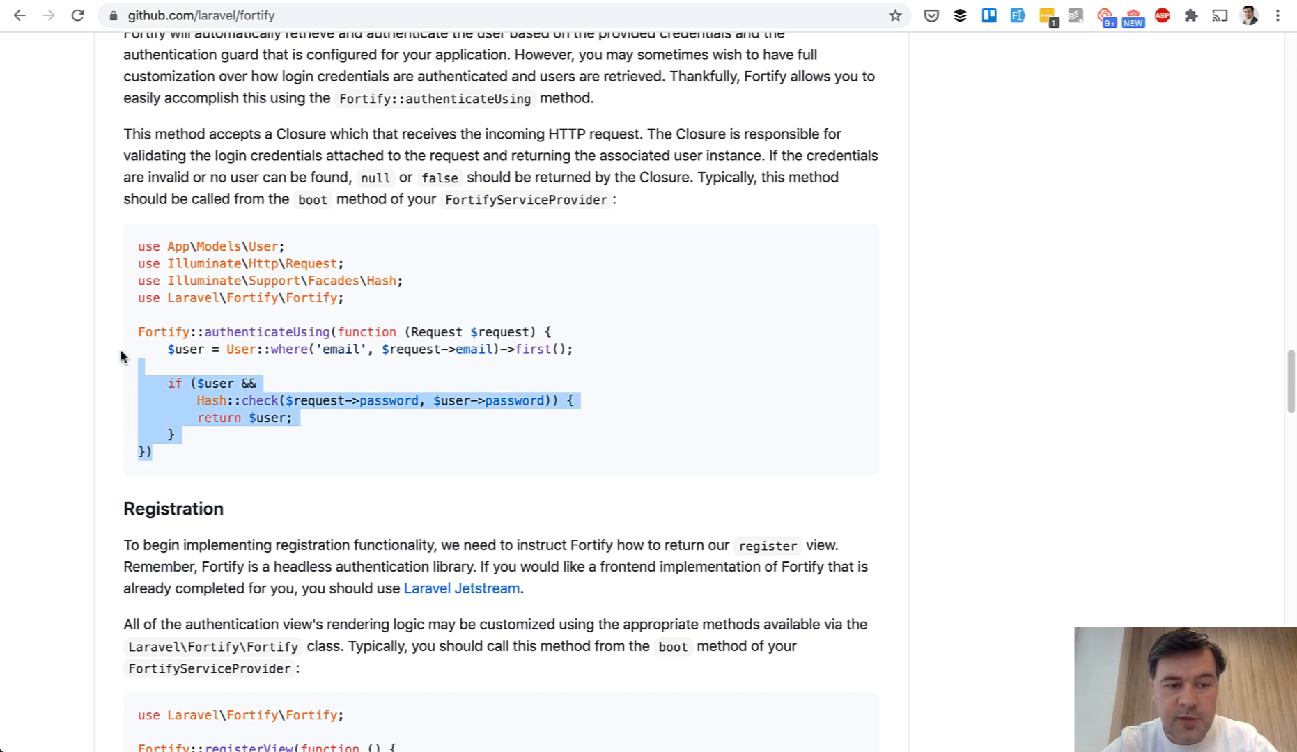
mouse_move(163, 344)
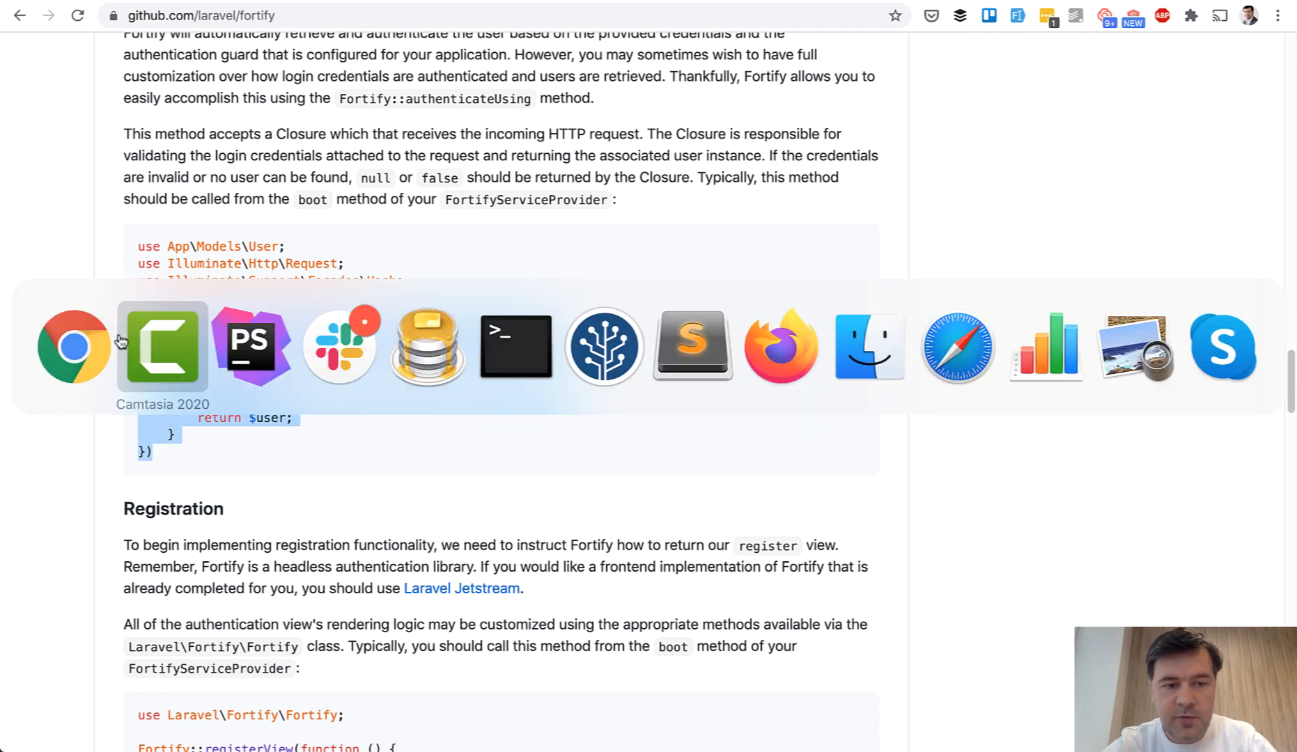
left_click(251, 344)
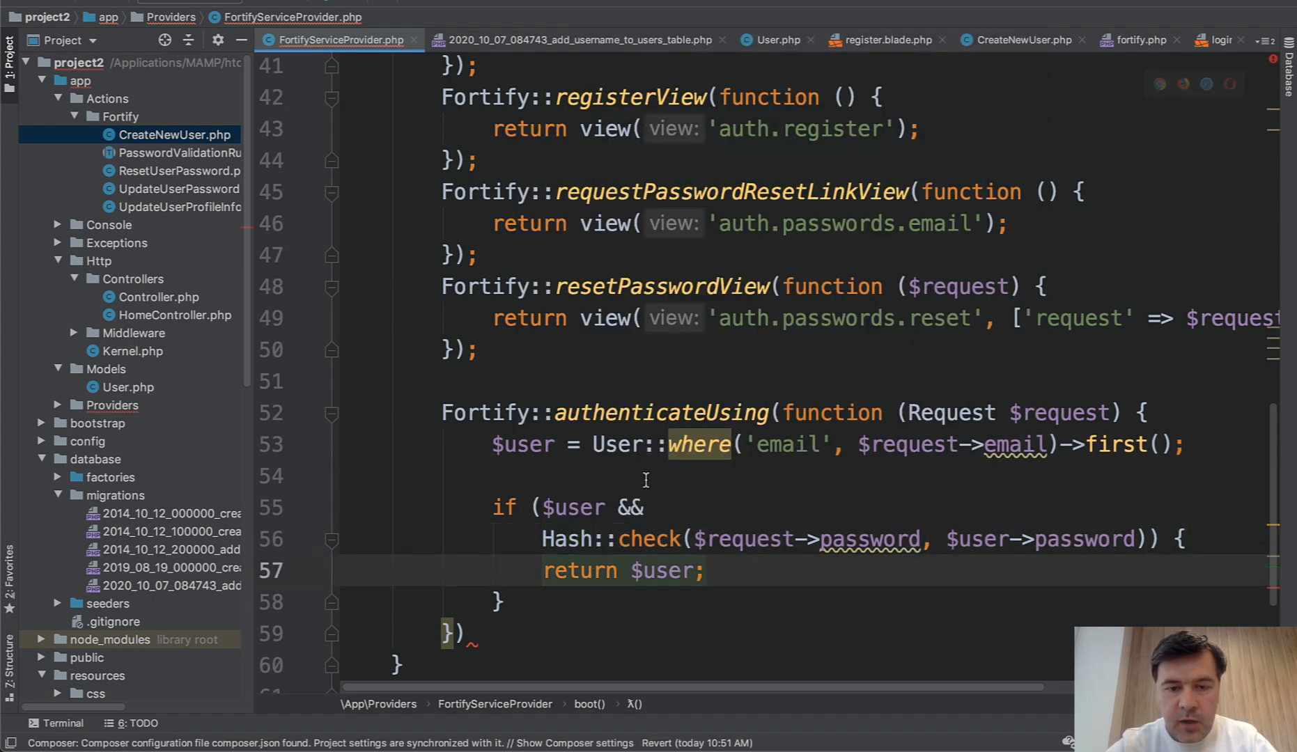
Paste the authenticateUsing closure into boot() and add orWhere('username', $request->username) before first()
left_click(636, 476)
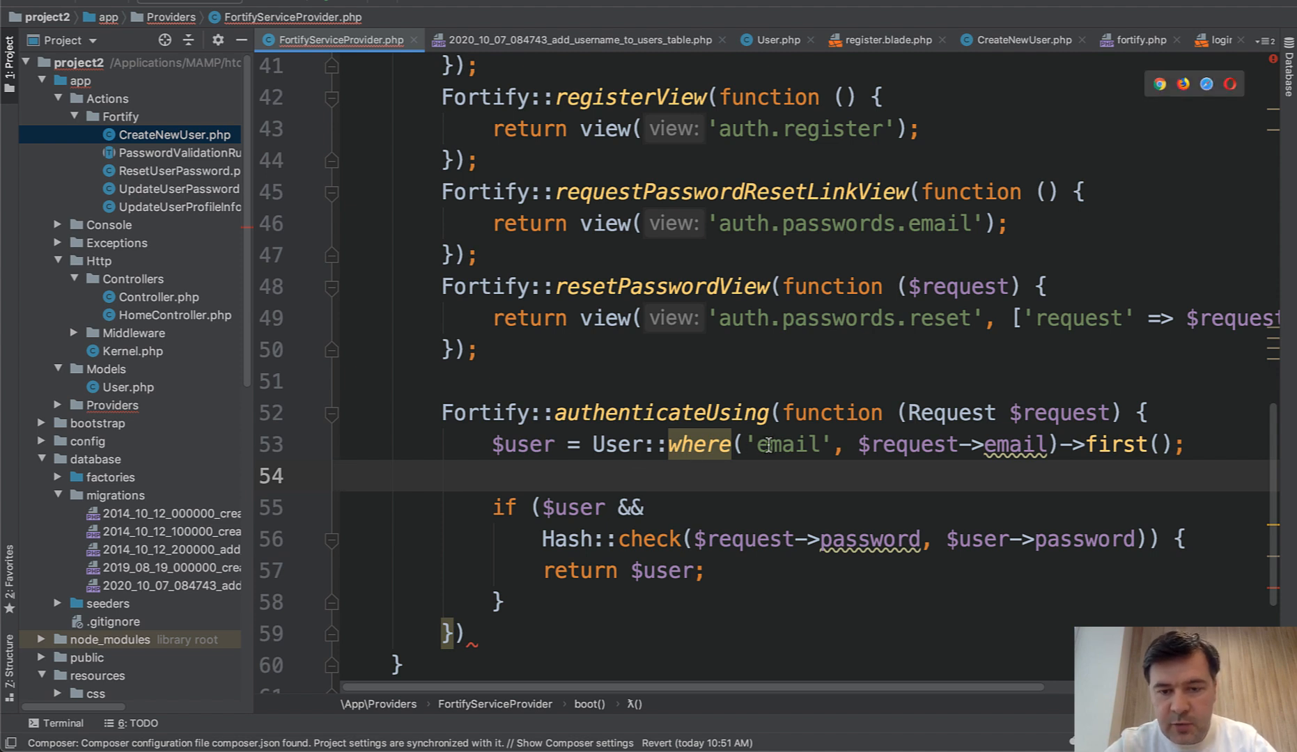
left_click_drag(692, 538, 697, 571)
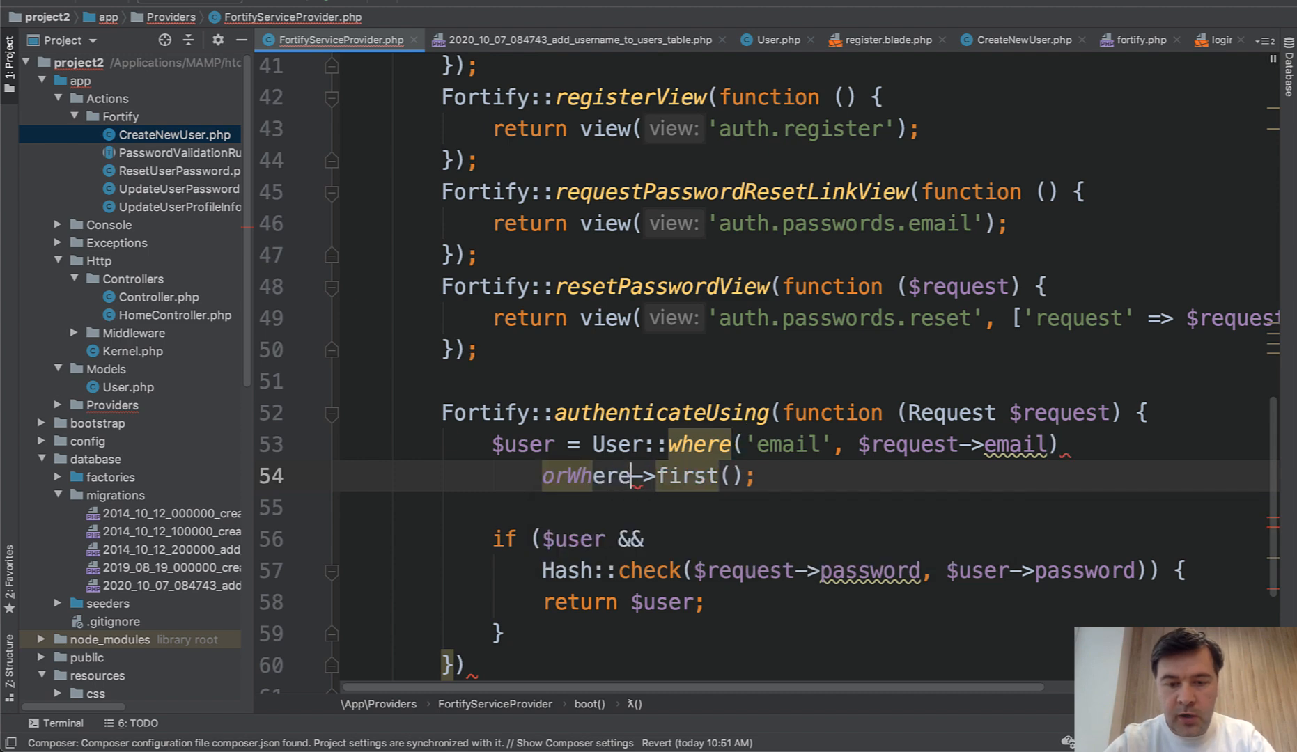
type("('username', $request->us")
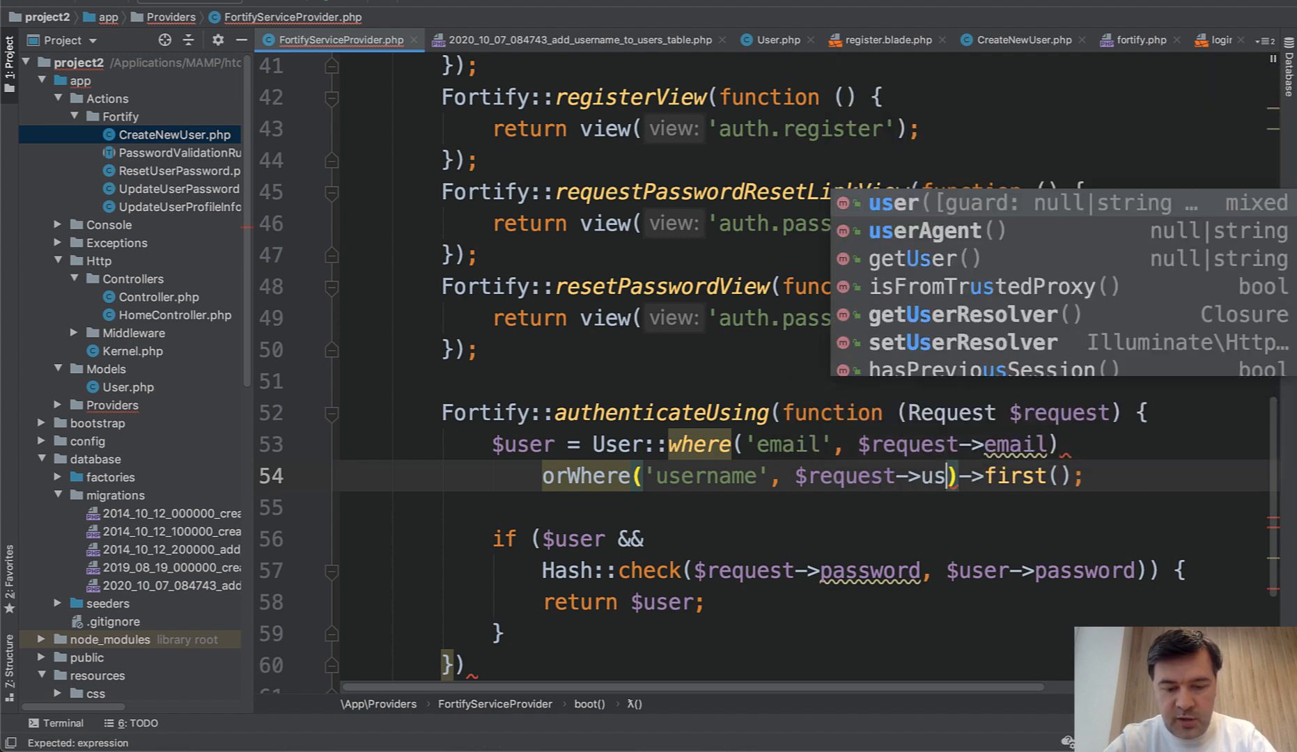
type("ername")
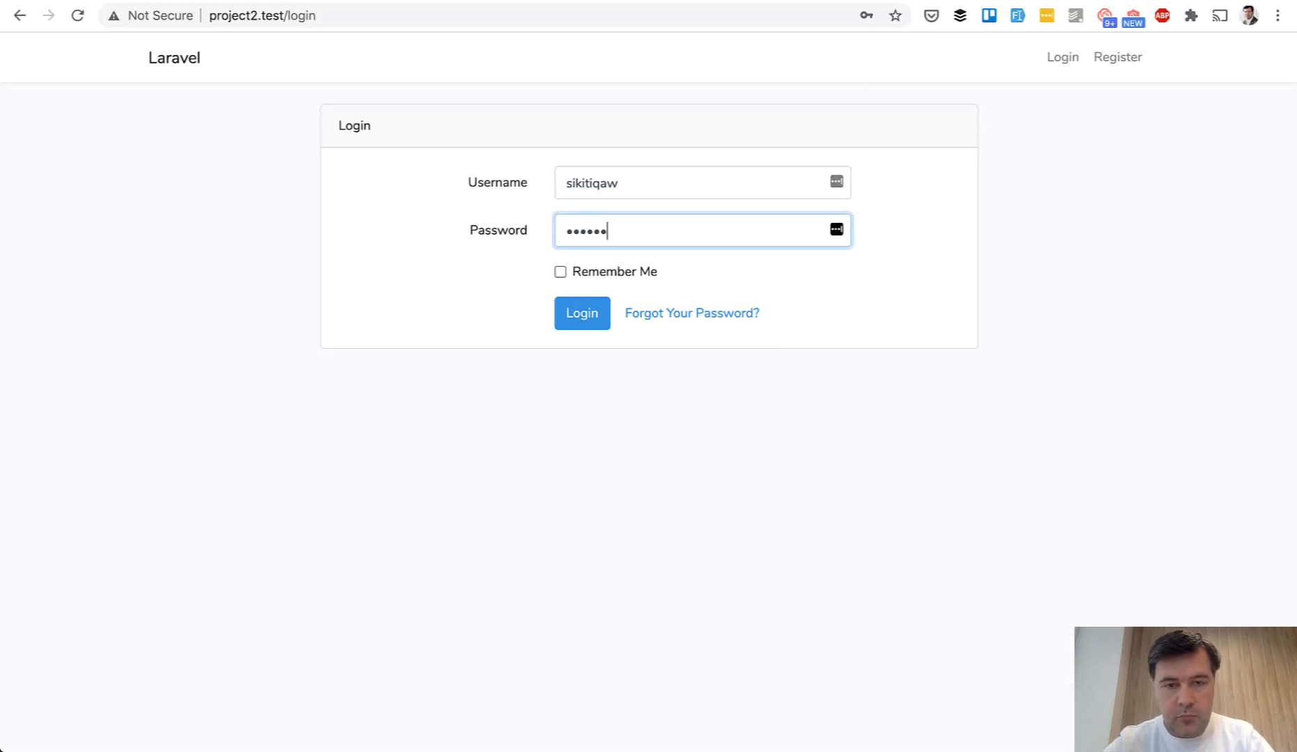
Submit the login with a username, then log out and submit it with an email address
left_click(581, 313)
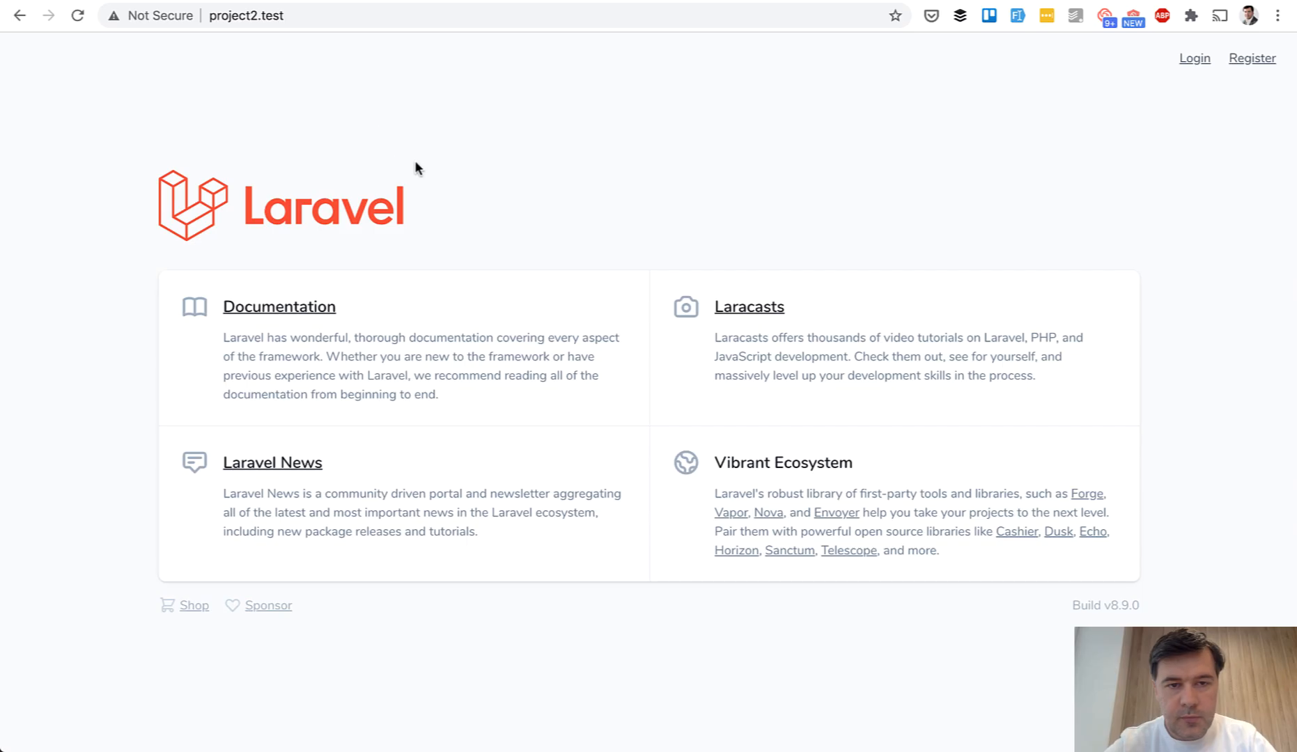
left_click(1193, 58)
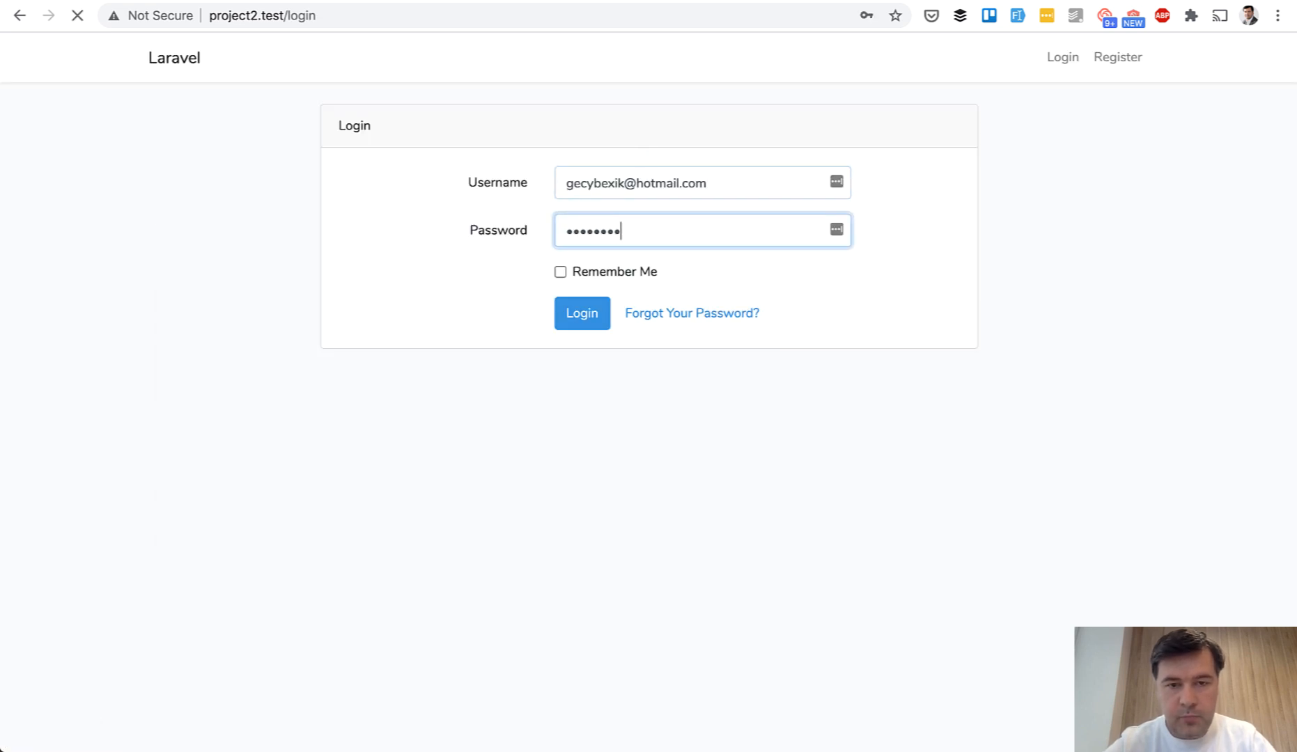
left_click(582, 313)
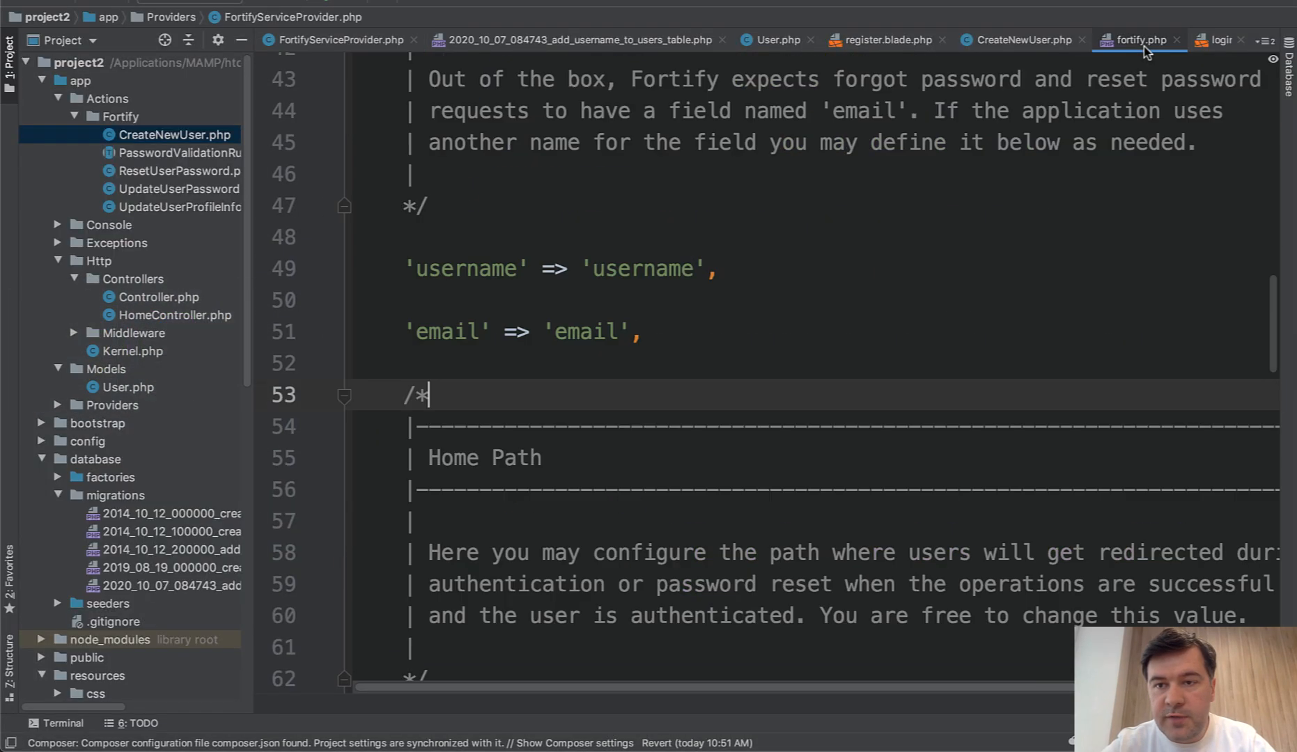
Trace Fortify's home path to RouteServiceProvider and change HOME from '/home' to '/welcome'
scroll("down", 3)
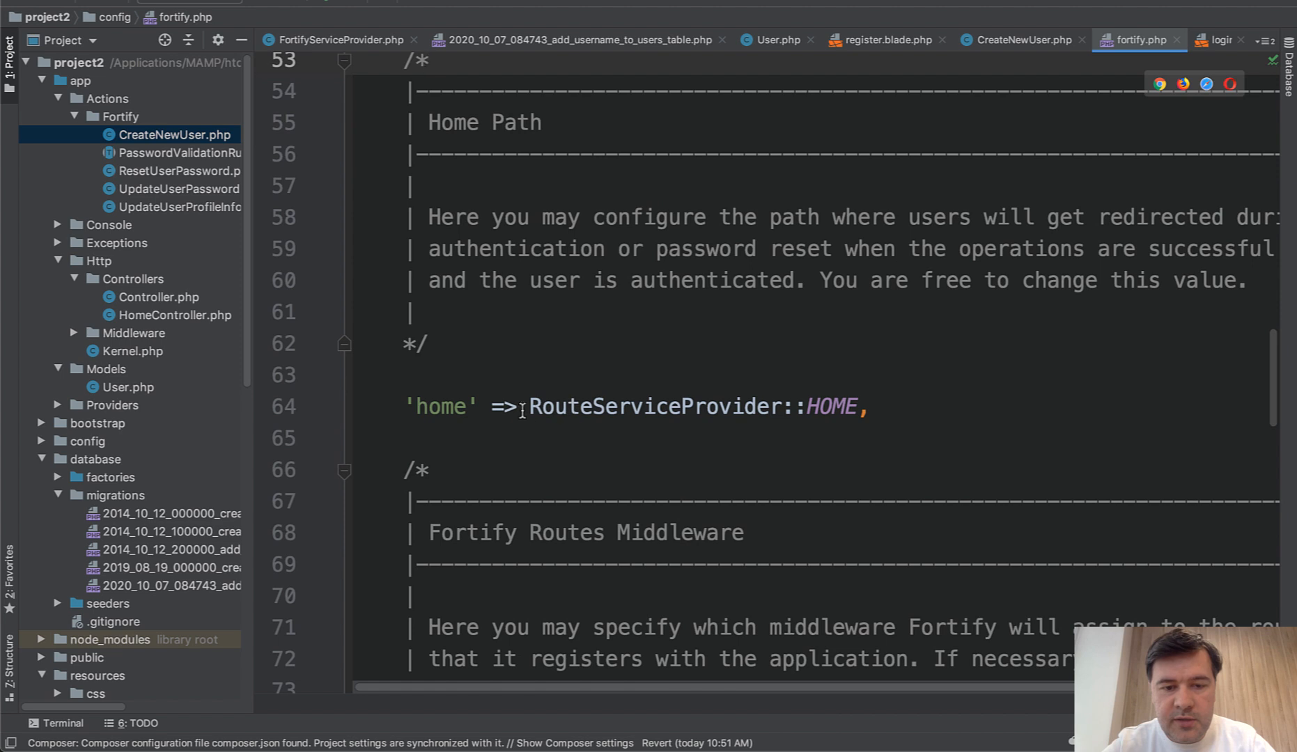
left_click_drag(523, 406, 821, 406)
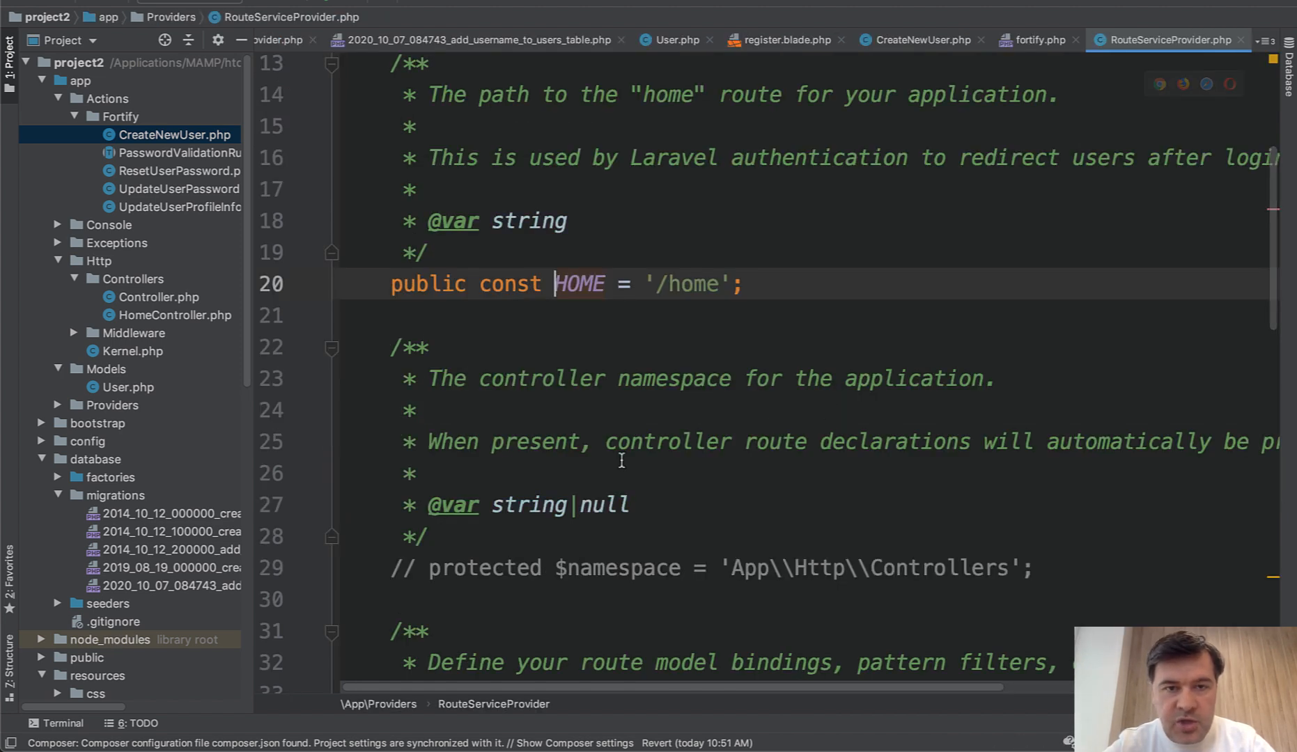
left_click(1036, 39)
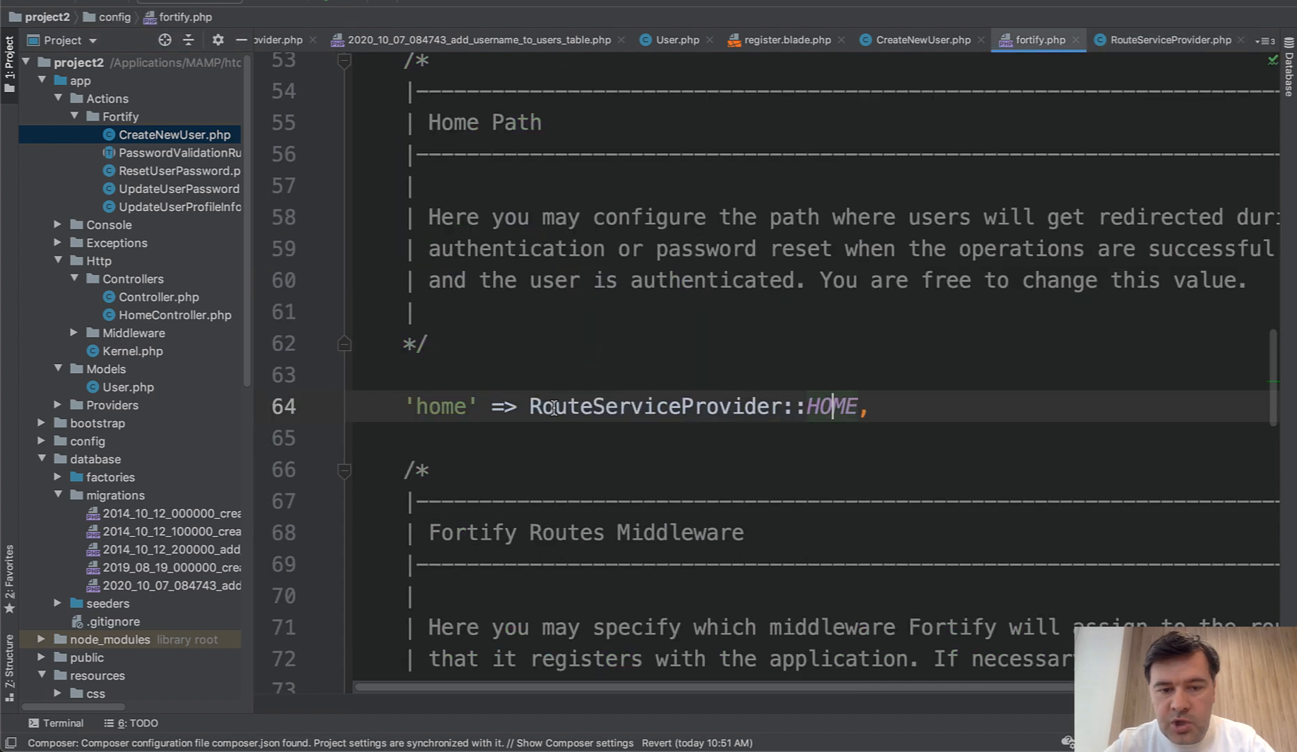
left_click(1166, 40)
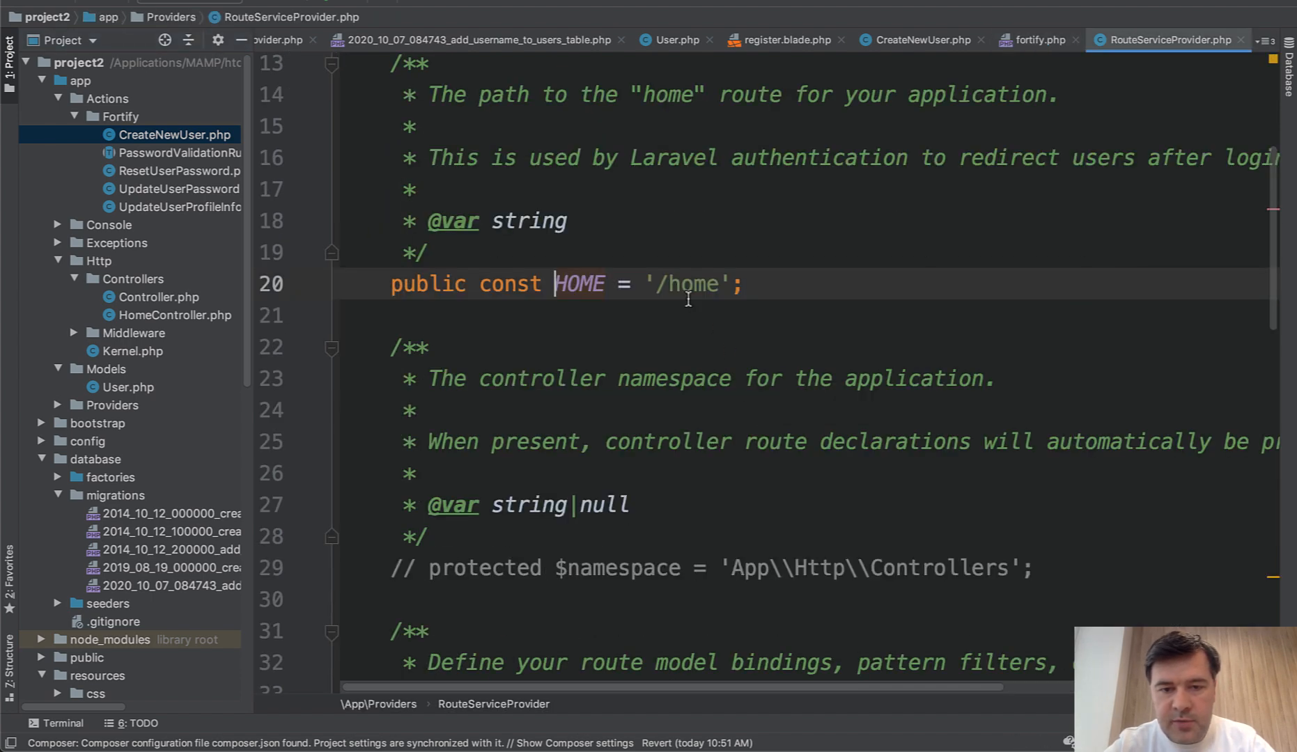
type("welco")
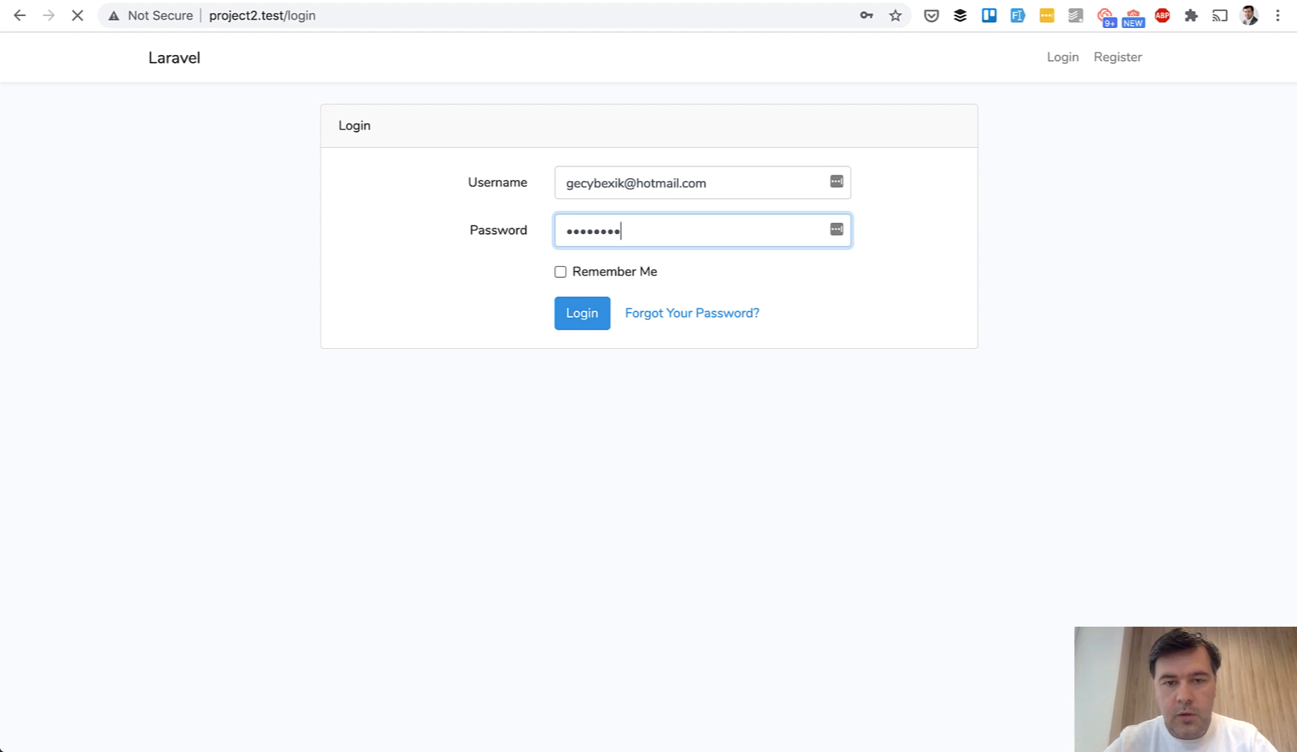
Submit the email login and confirm it redirects to /welcome, showing 404 Not Found
left_click(582, 313)
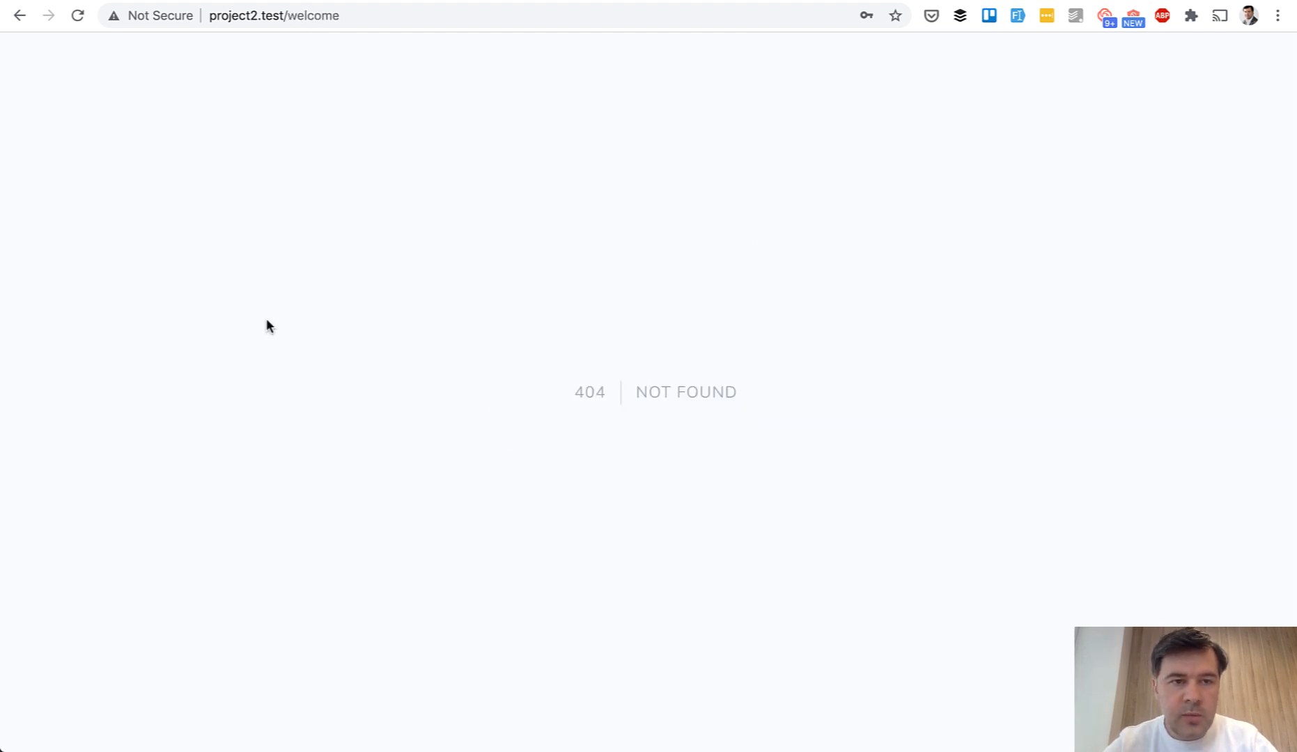